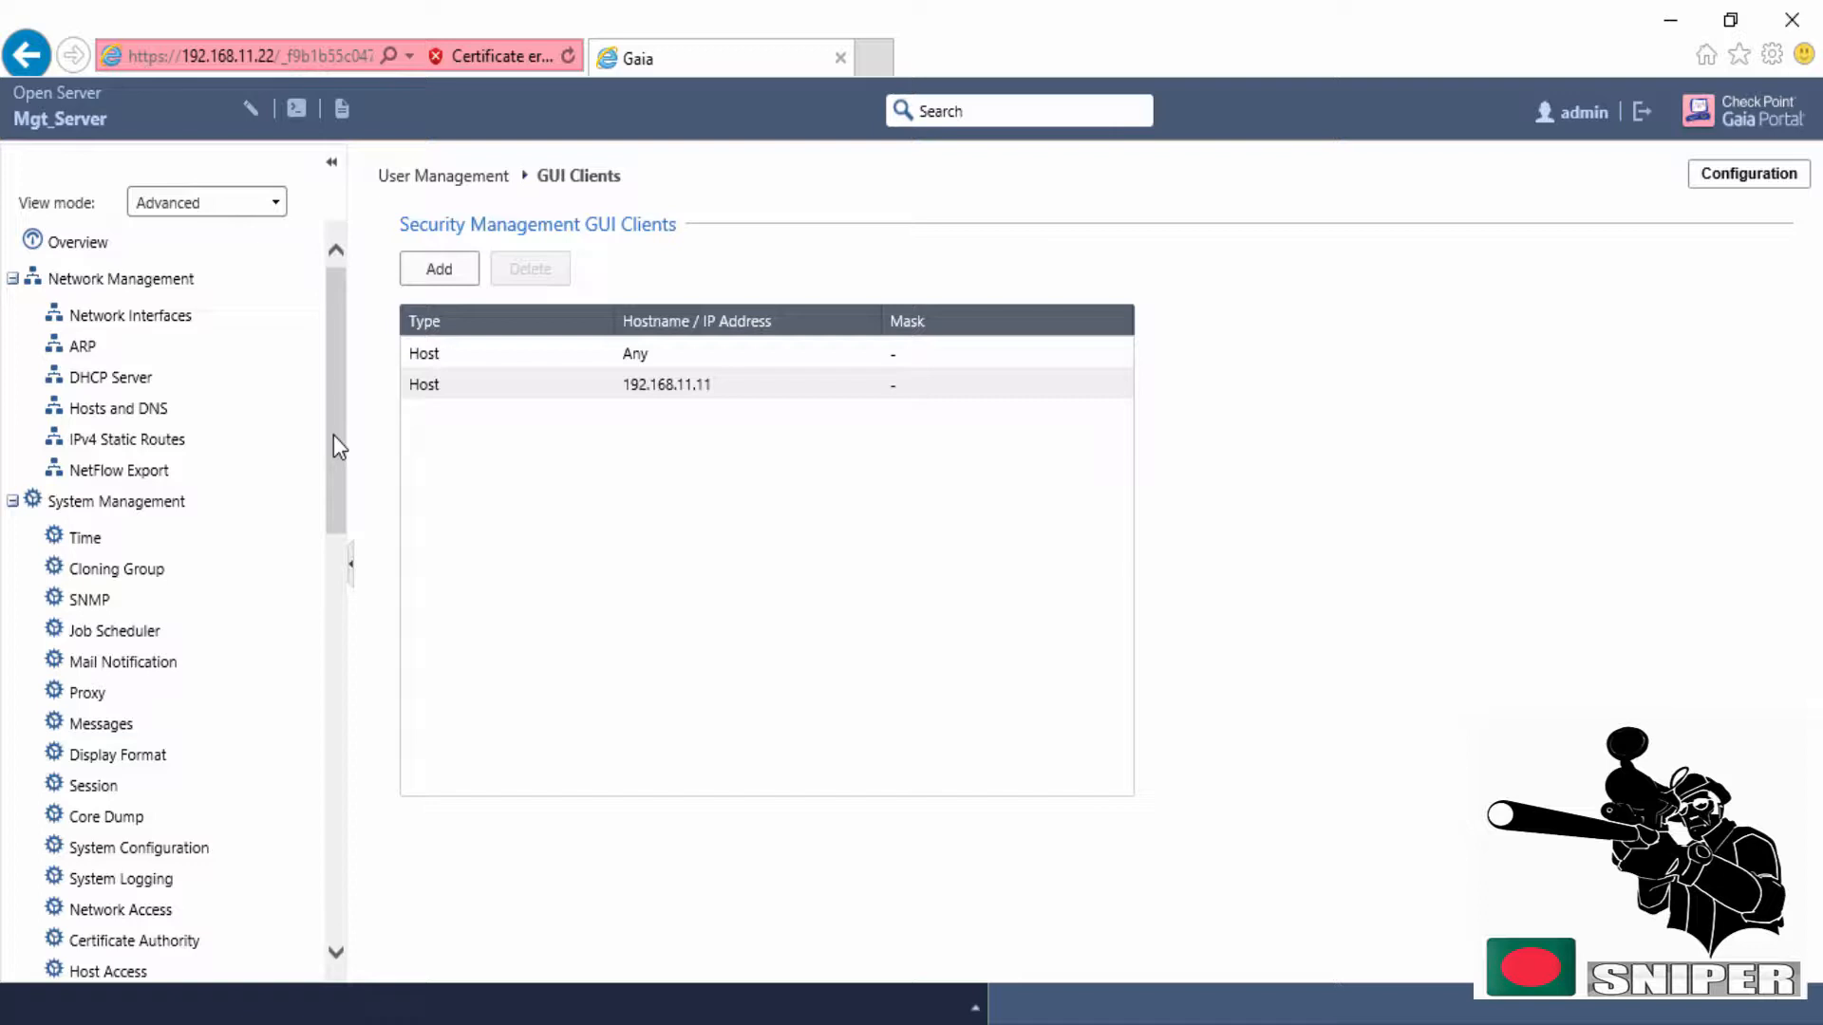
# Run a new System Backup onto this appliance, producing a 32.59 MB local backup file
pyautogui.scroll(-3)
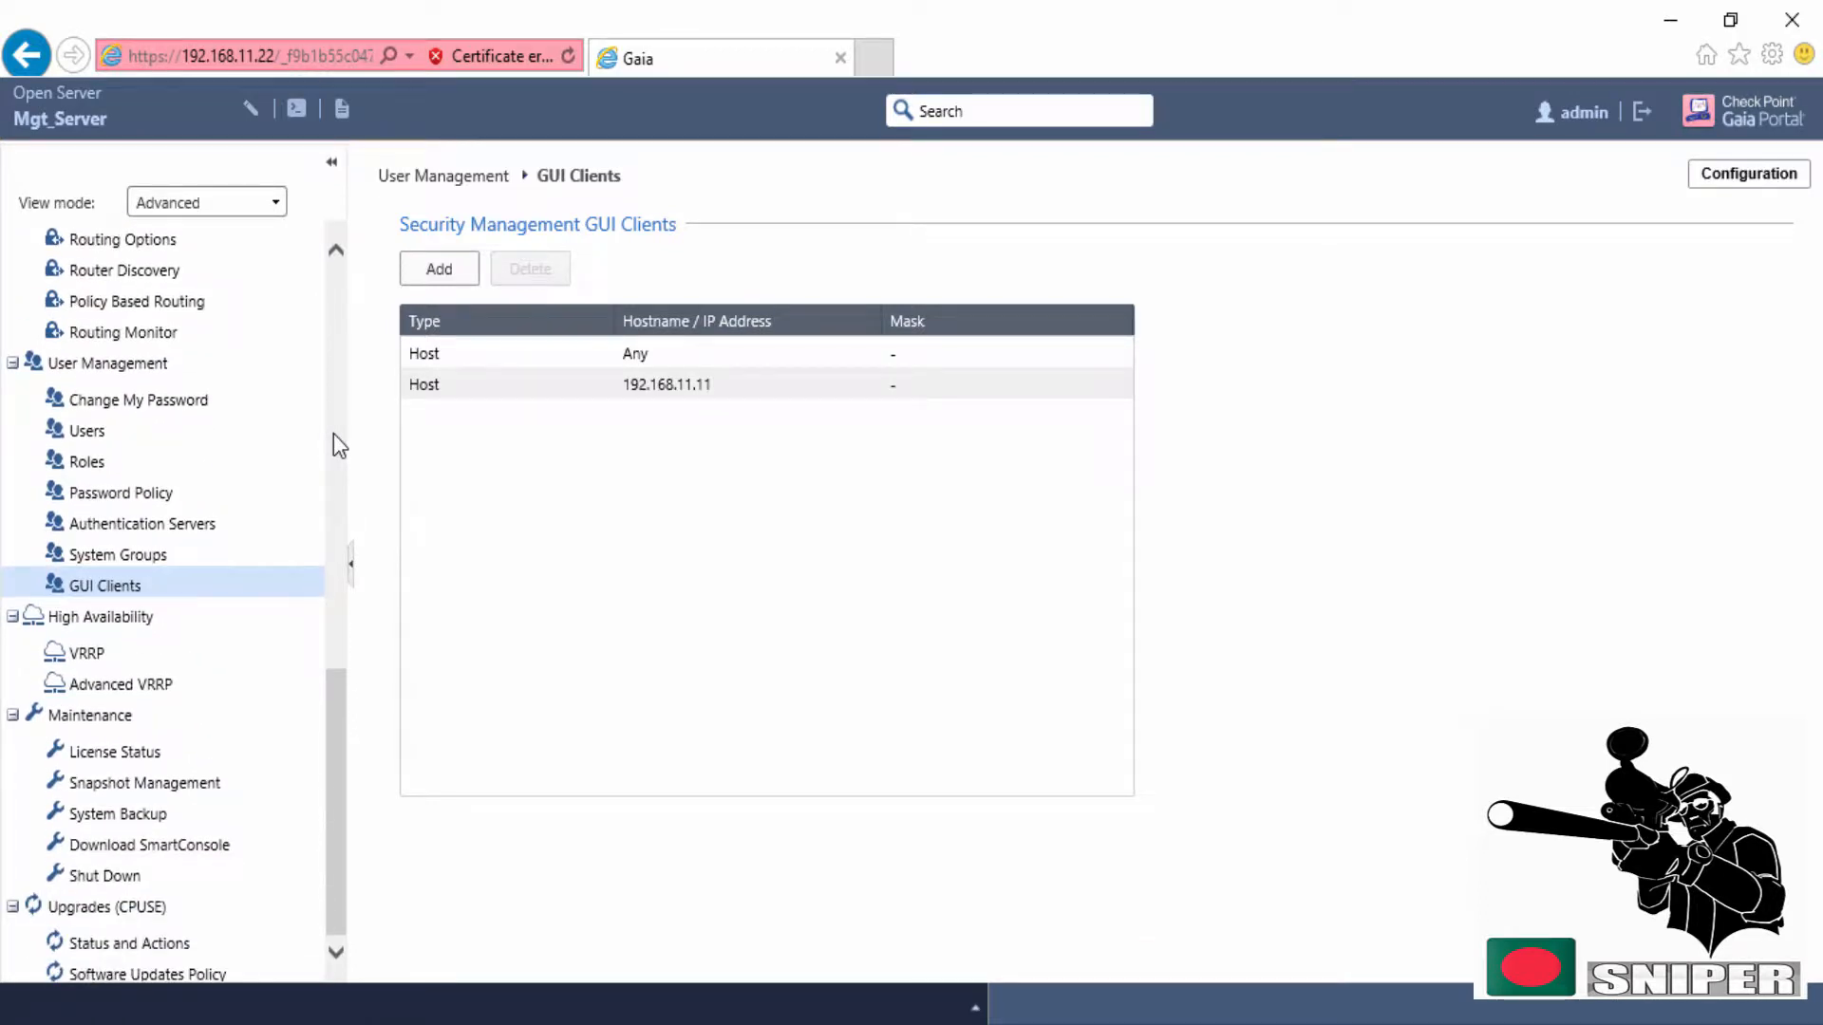
pyautogui.moveTo(118, 813)
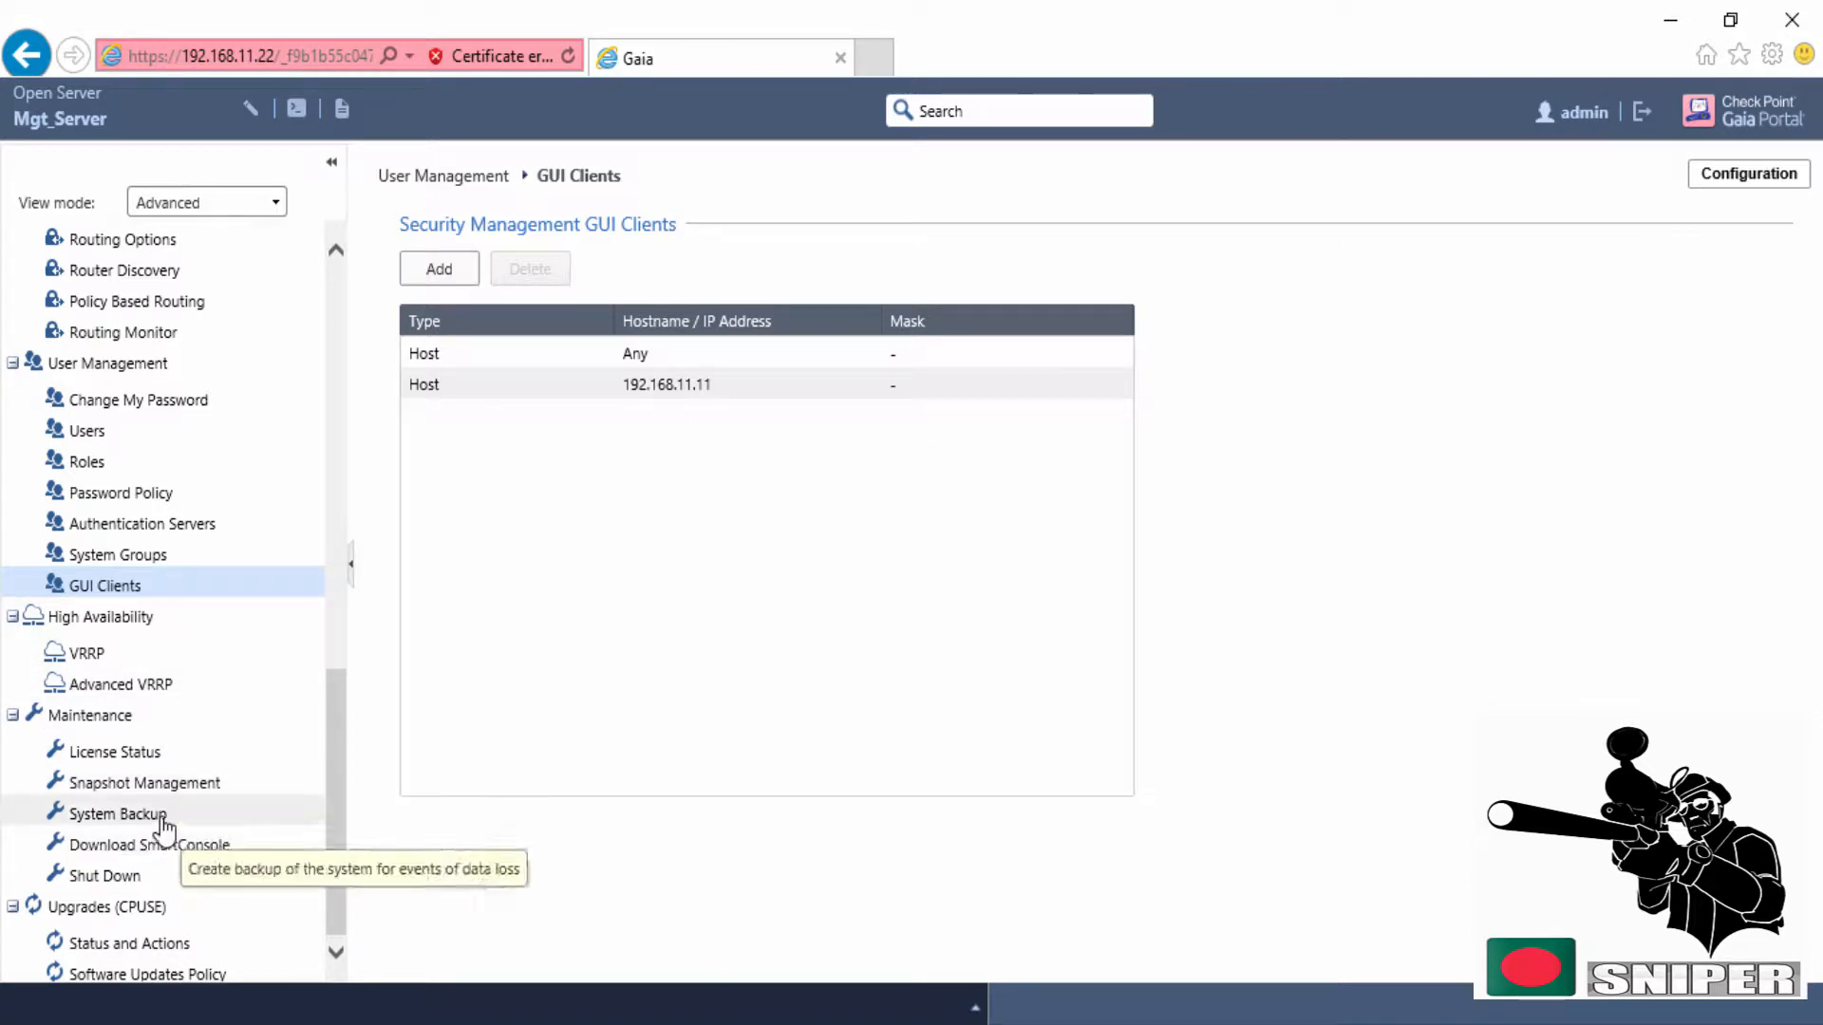
pyautogui.click(118, 813)
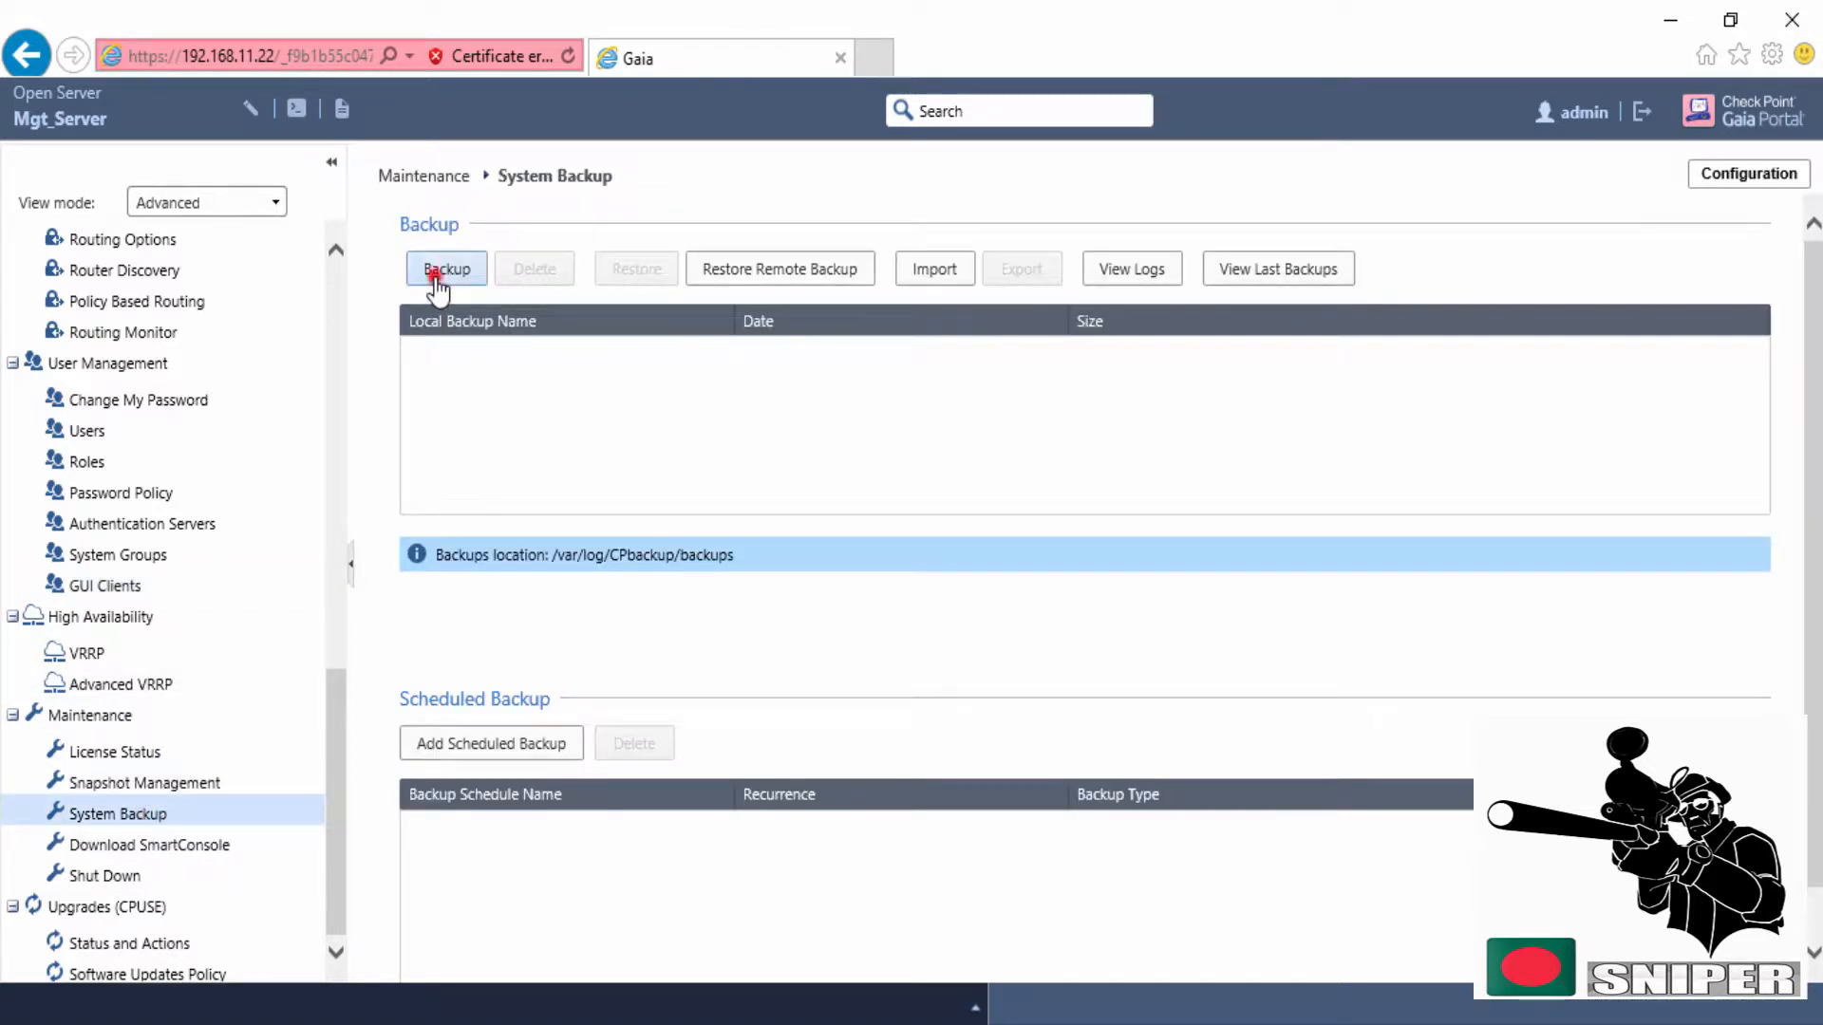
pyautogui.click(446, 269)
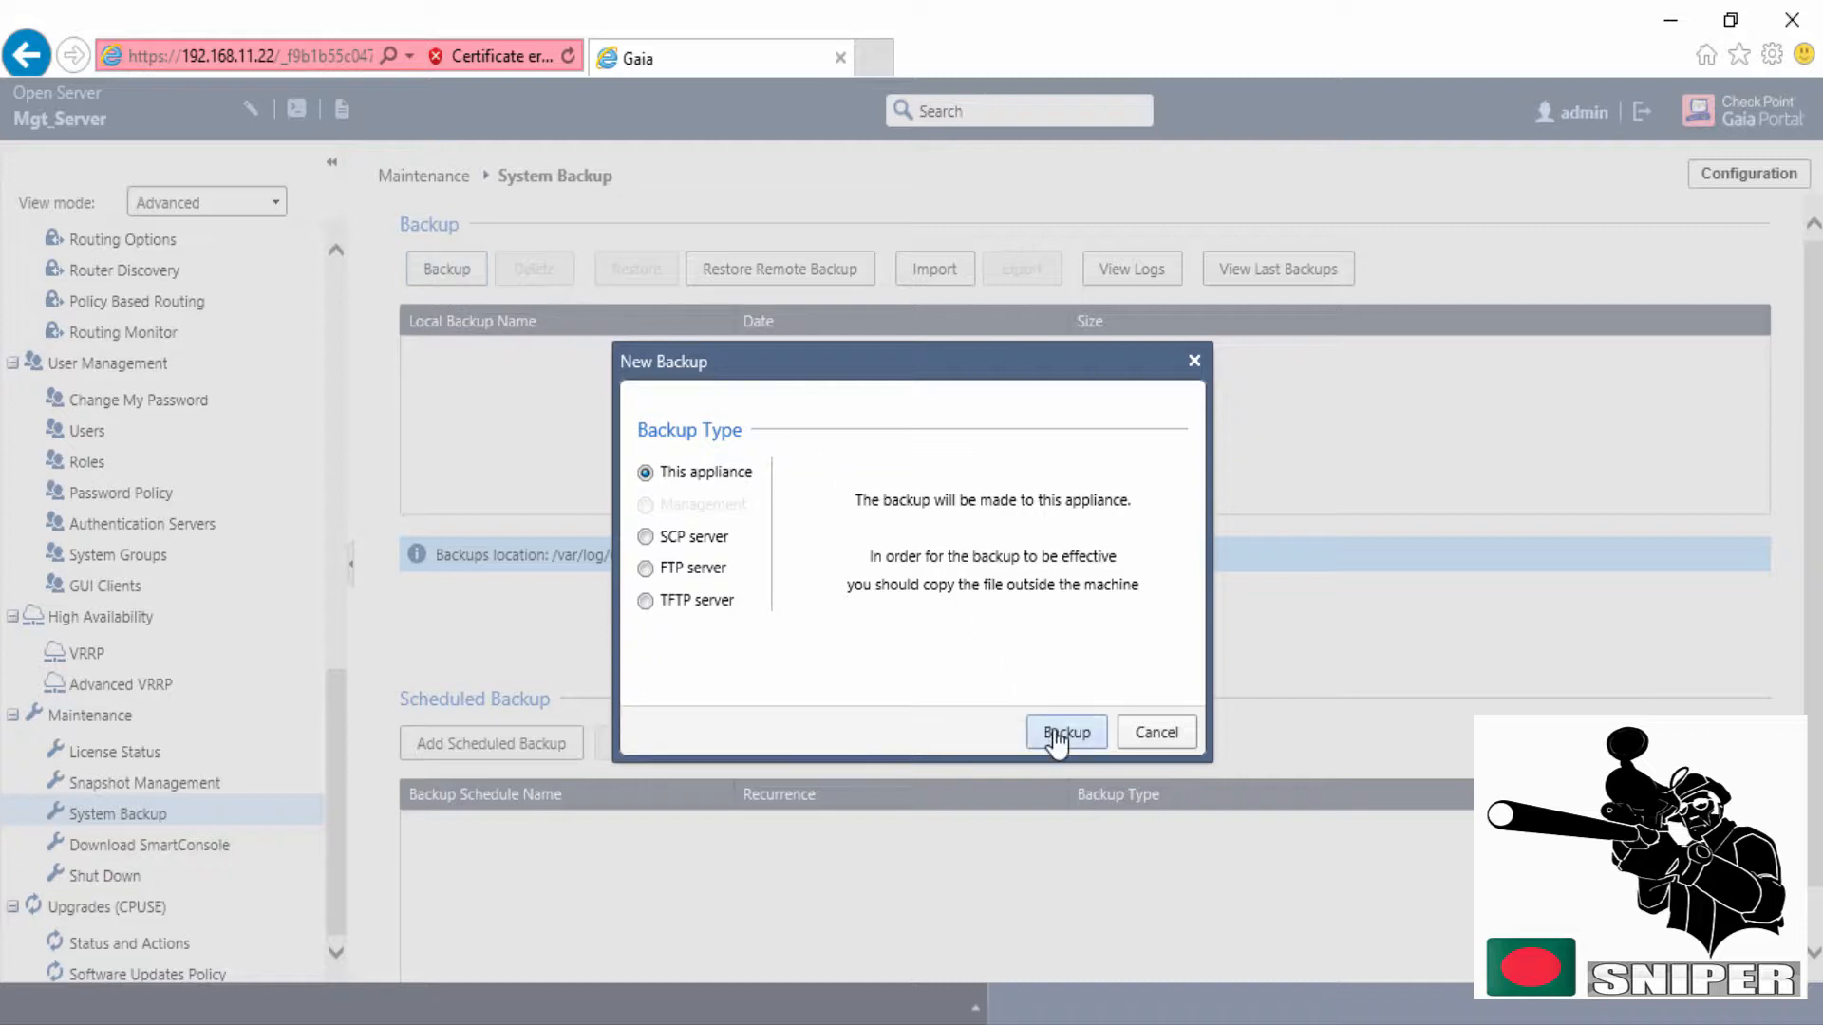
pyautogui.click(1064, 731)
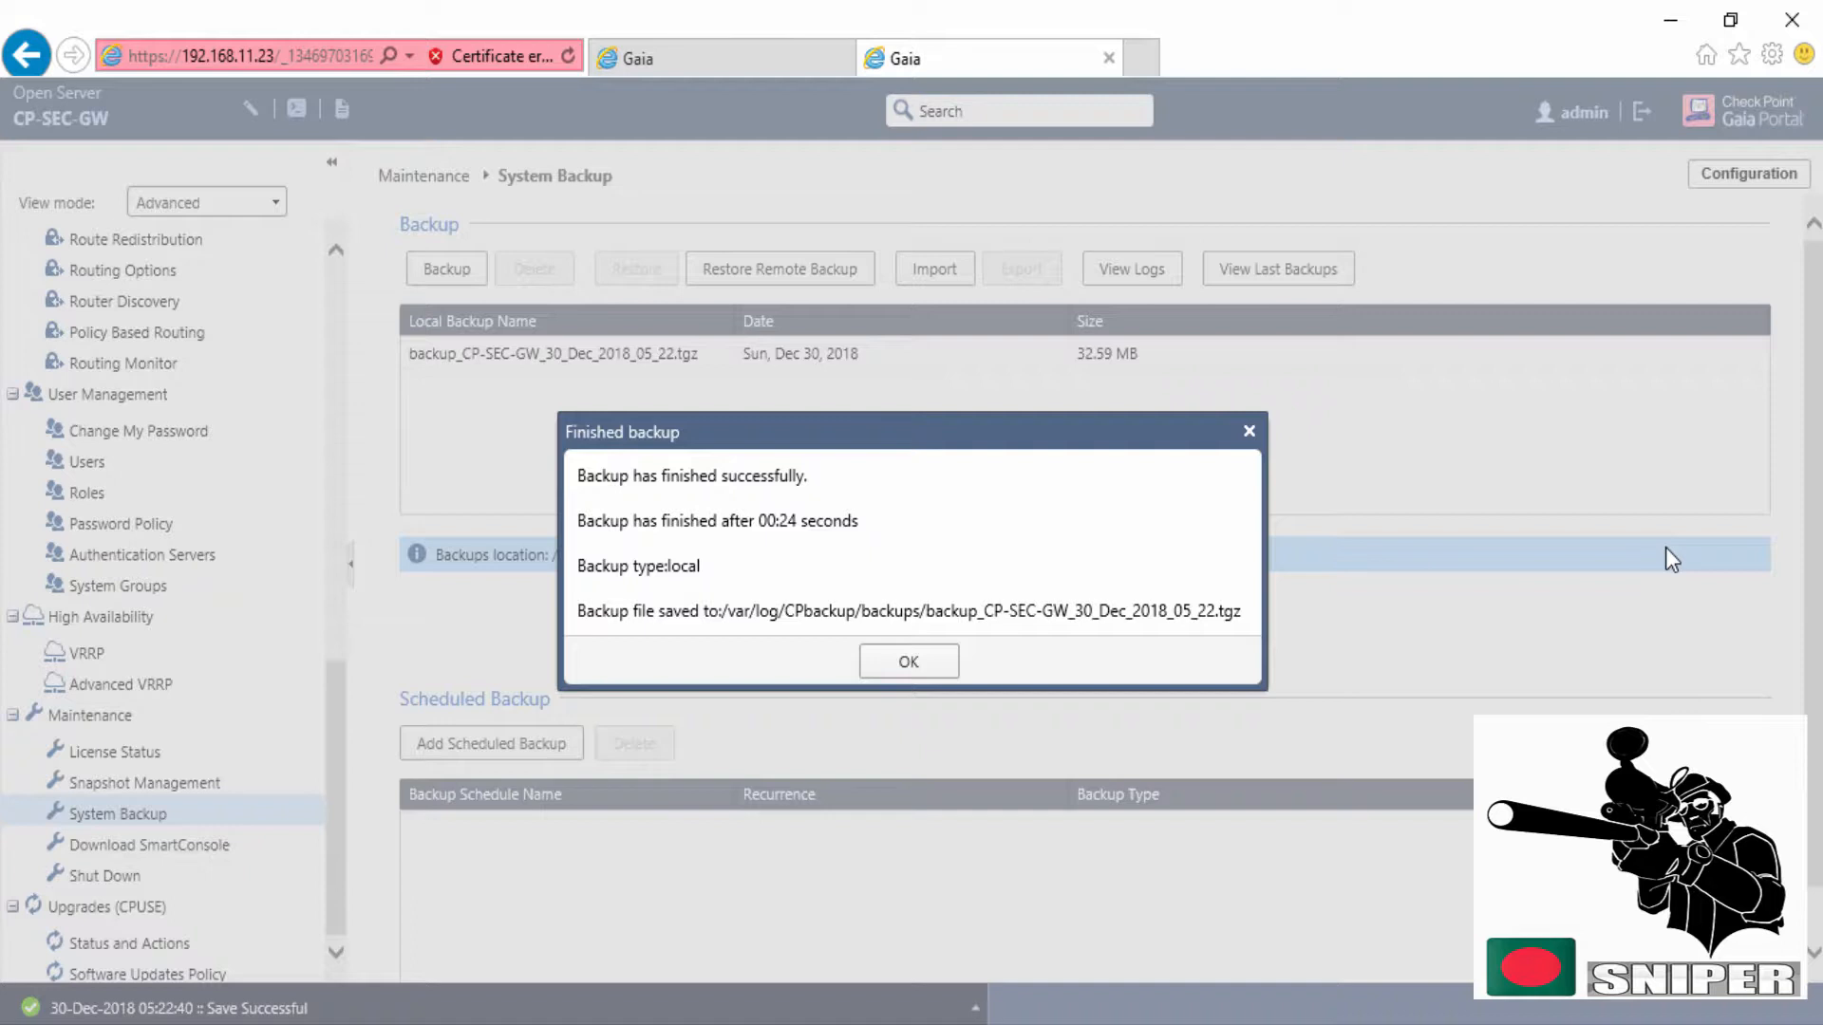
# Close the Finished backup notice and scroll down to the Scheduled Backup section
pyautogui.click(908, 660)
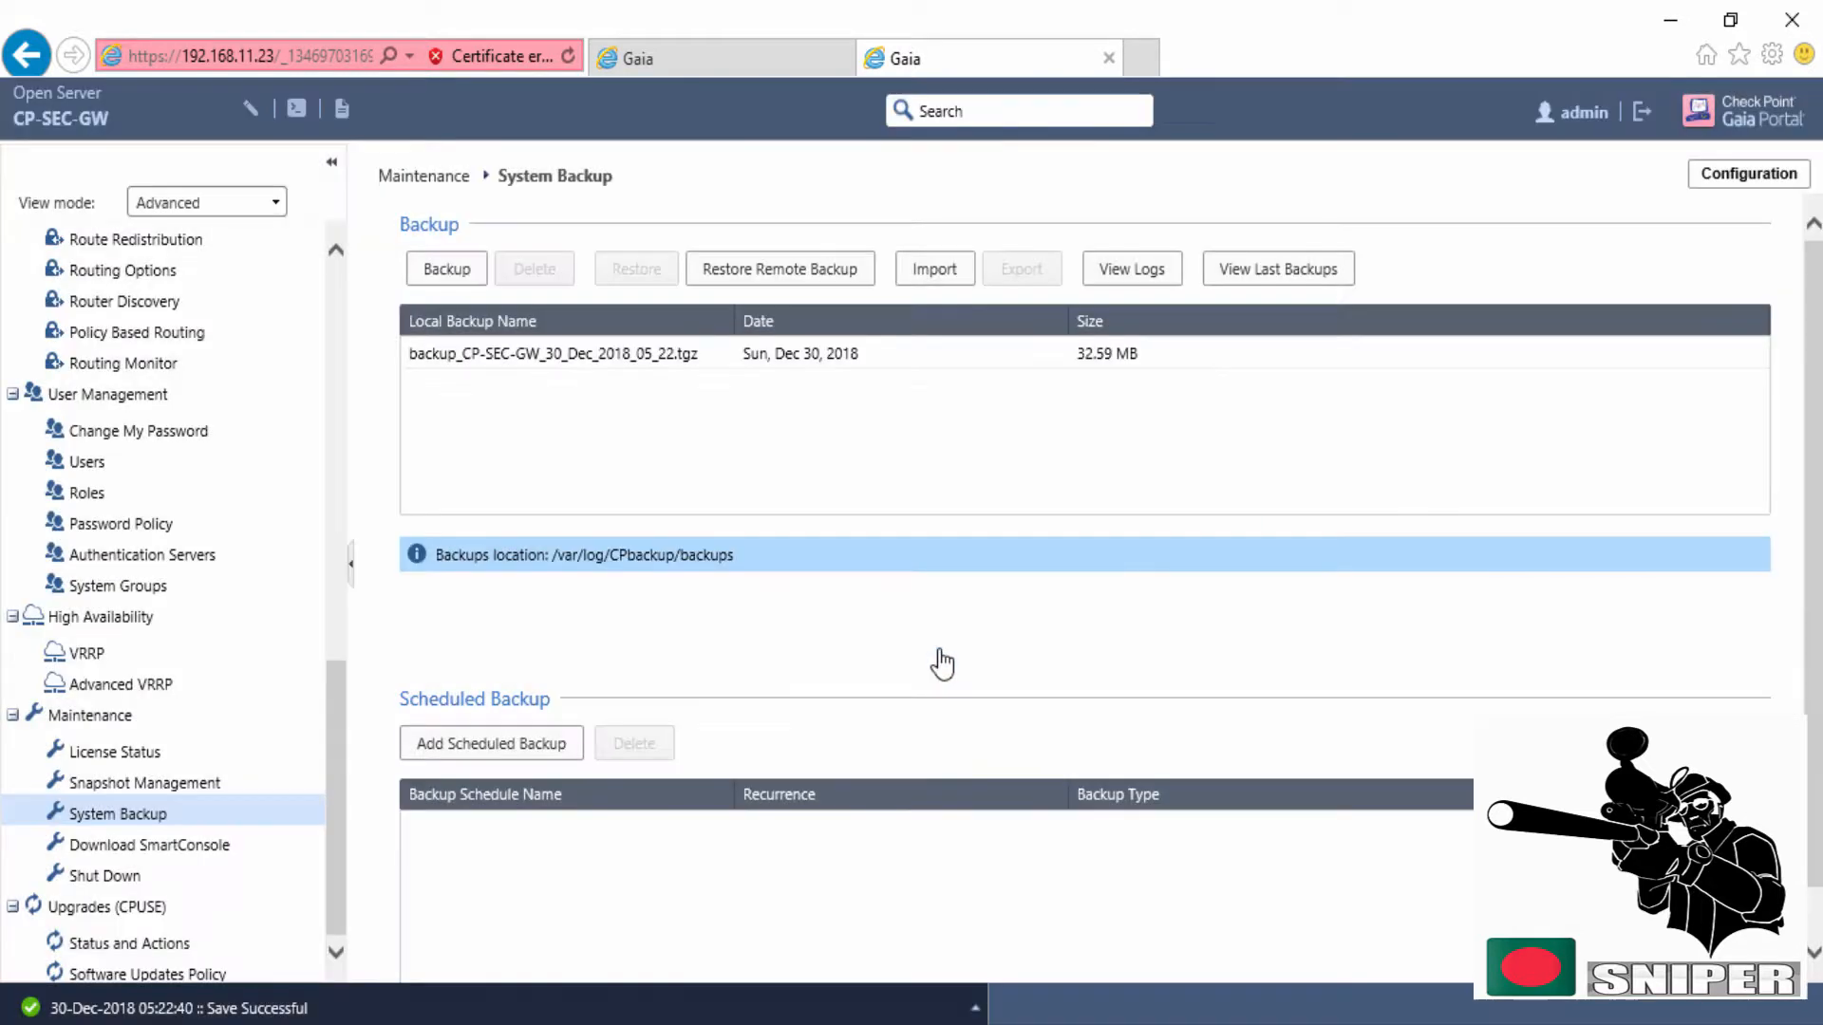
pyautogui.scroll(-3)
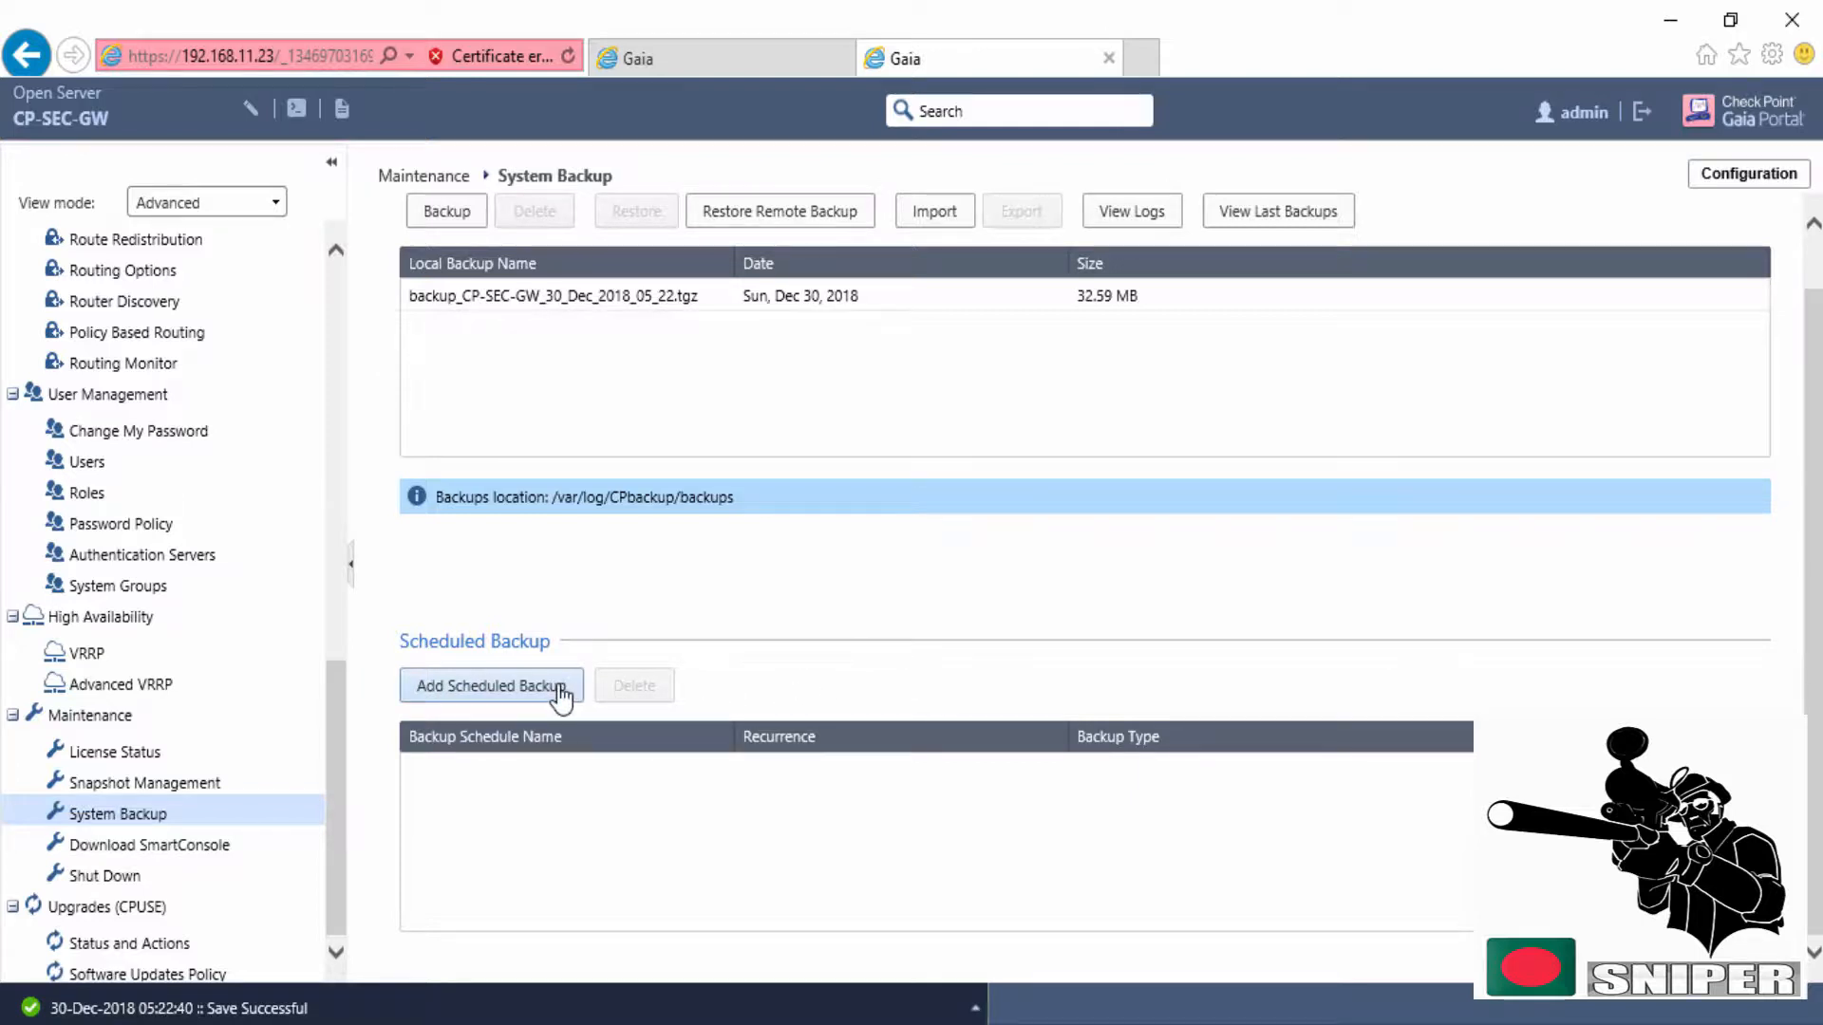
pyautogui.moveTo(998, 604)
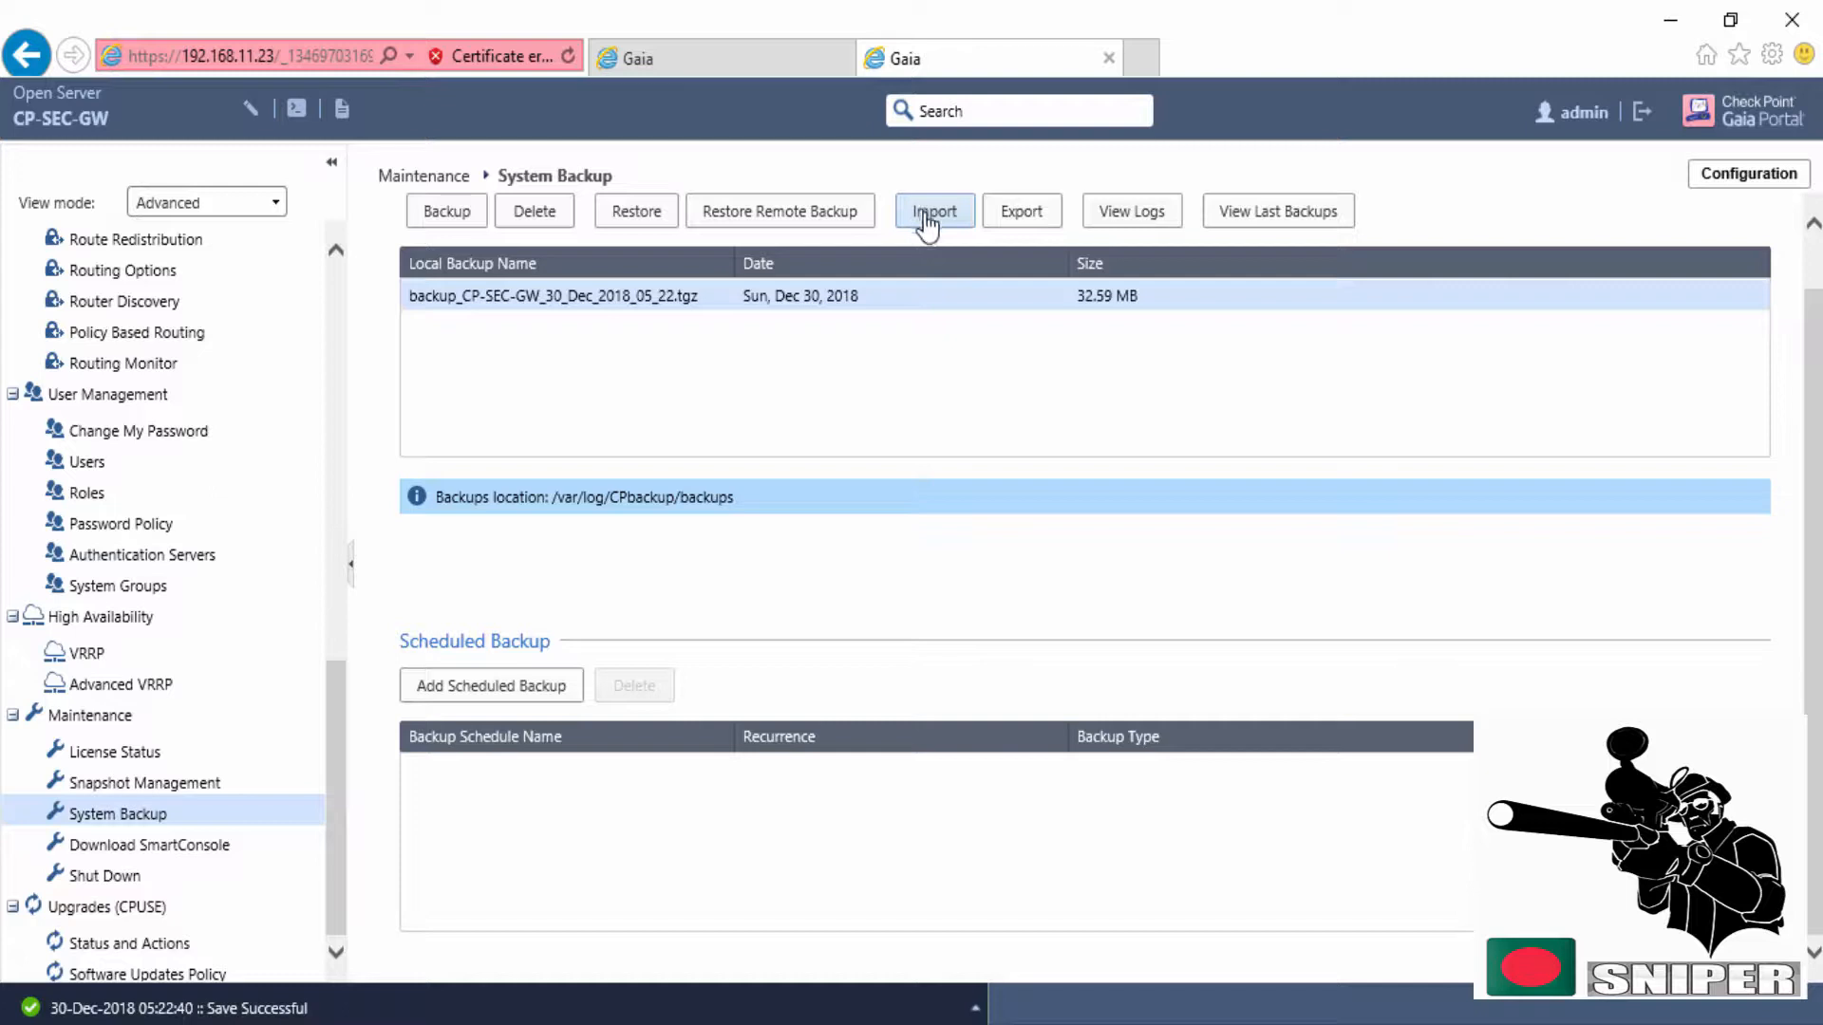
pyautogui.moveTo(1021, 211)
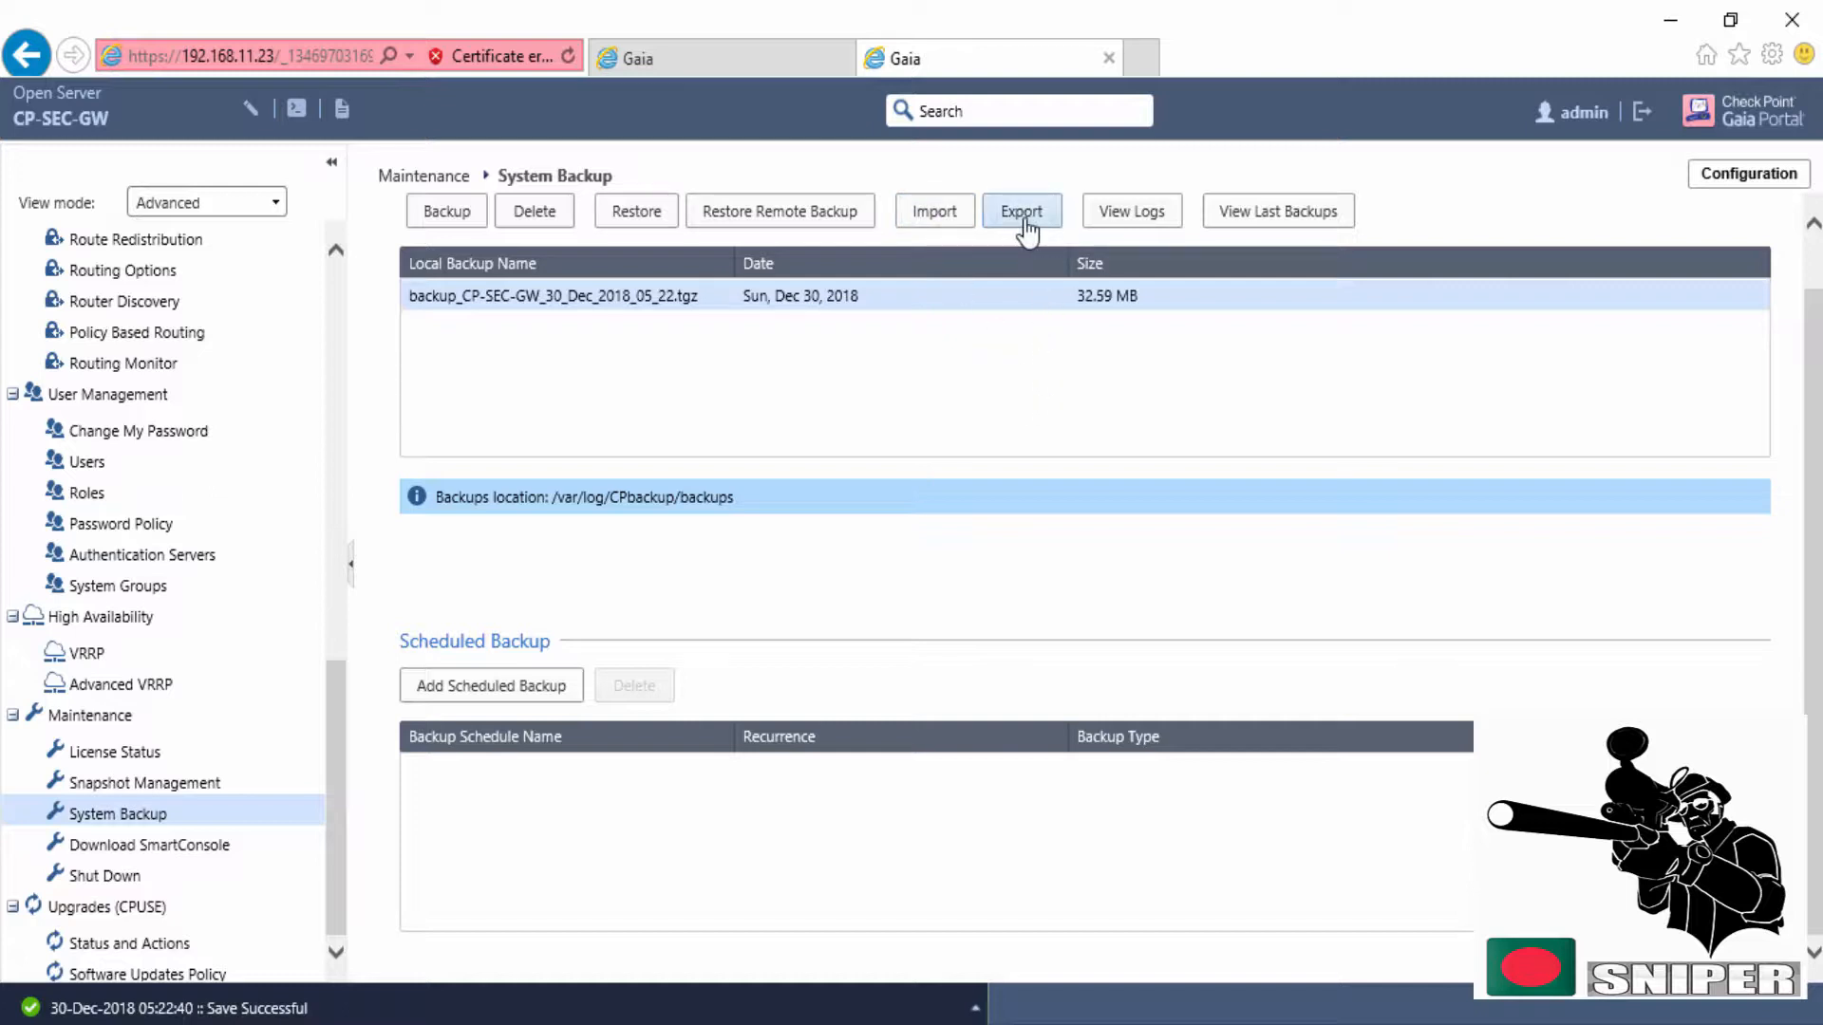
# Export the 30 Dec 2018 local backup and download it to the computer
pyautogui.click(1021, 211)
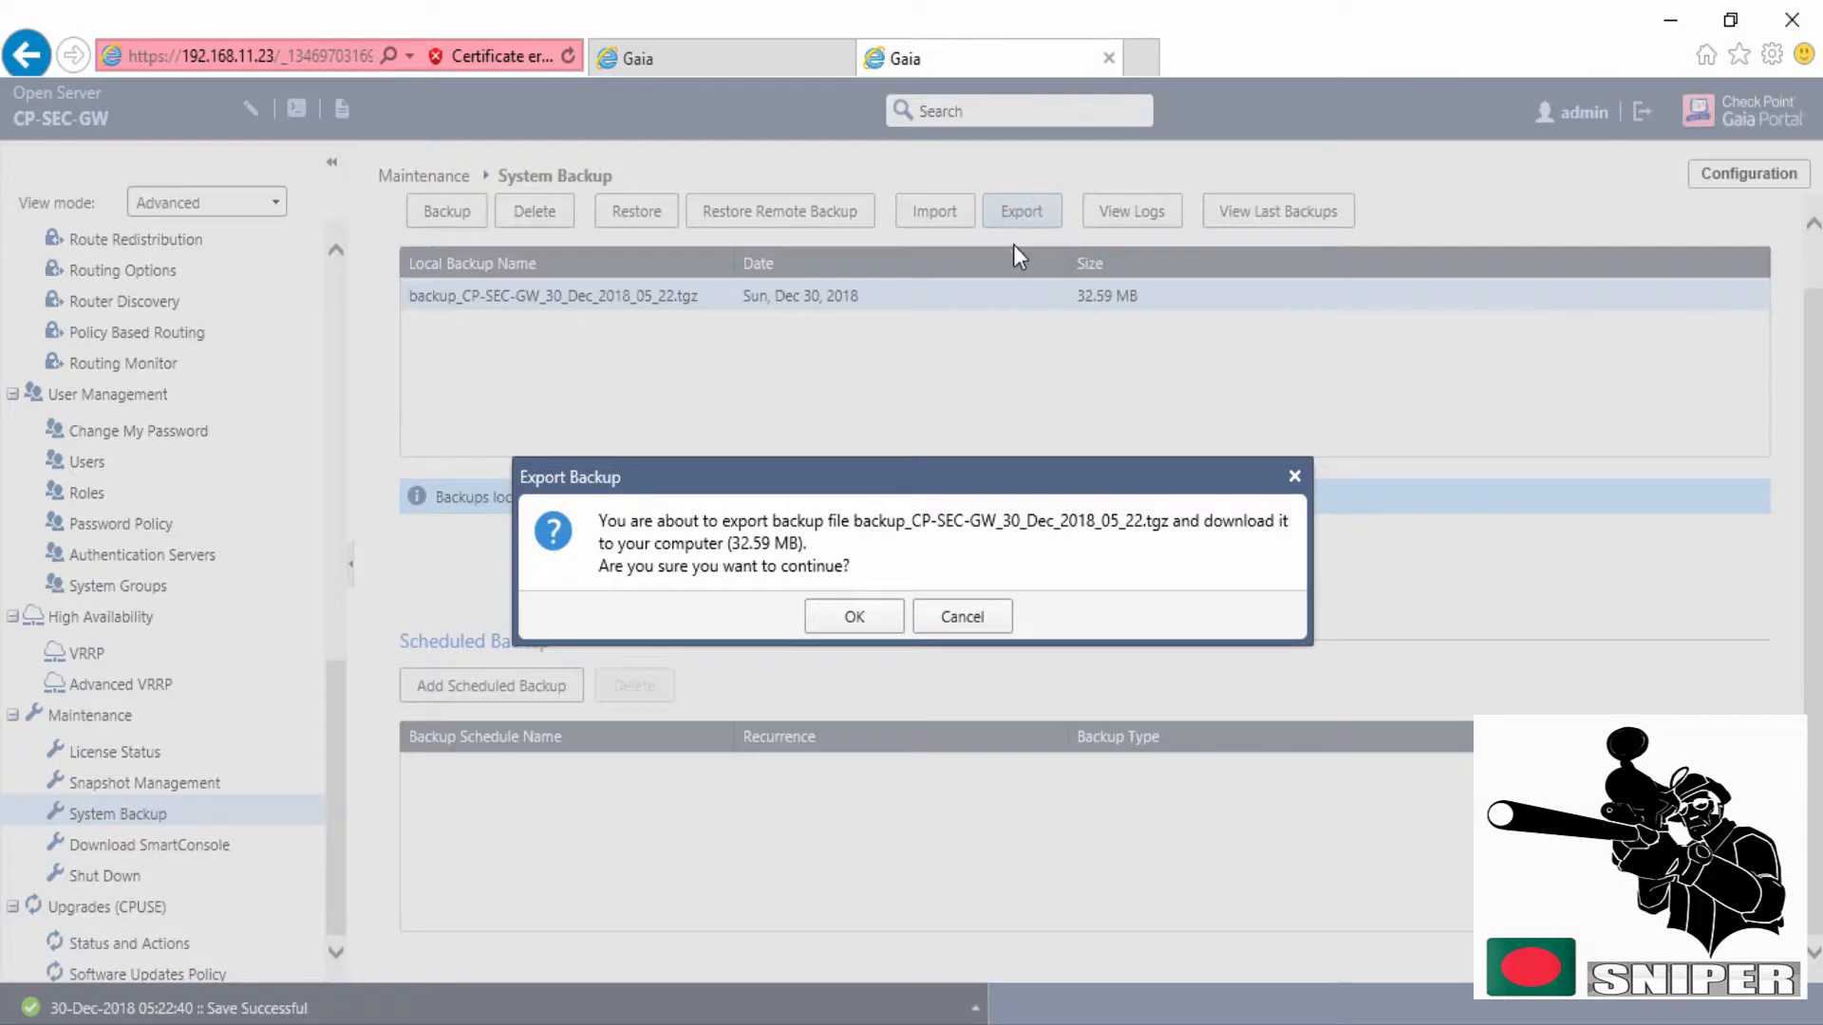
pyautogui.click(852, 617)
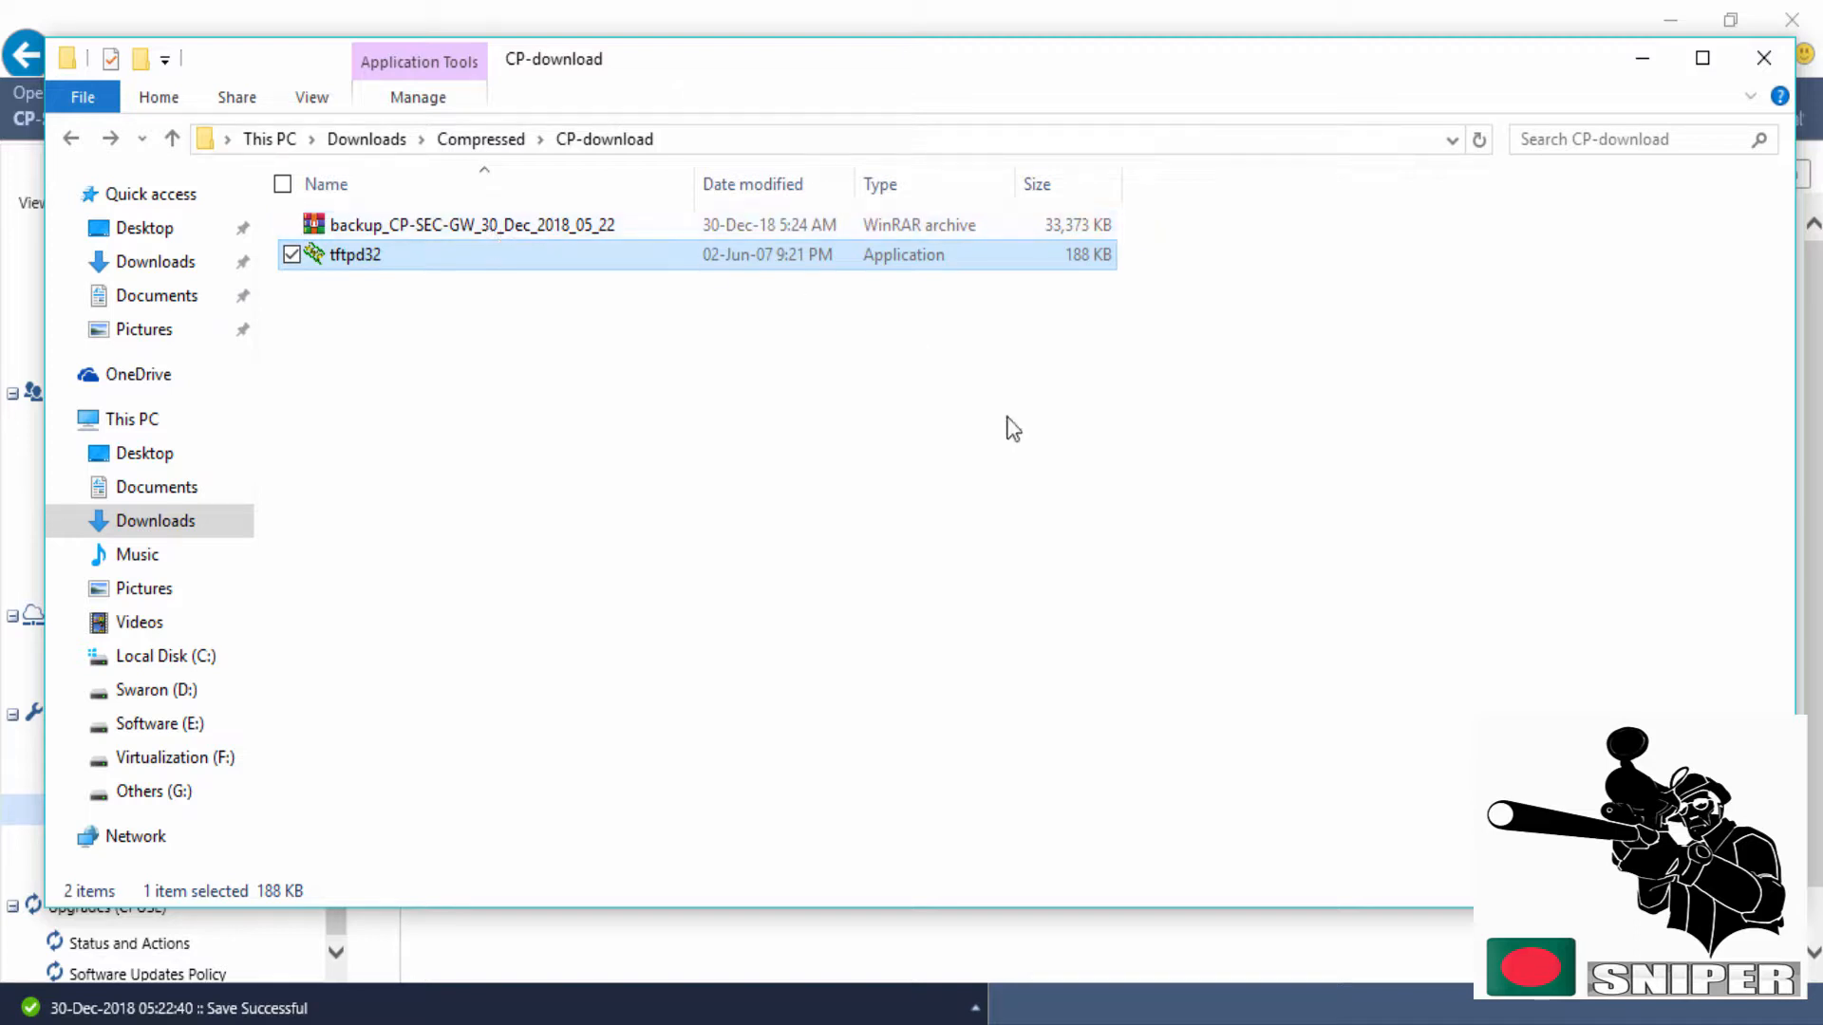
pyautogui.moveTo(1640, 88)
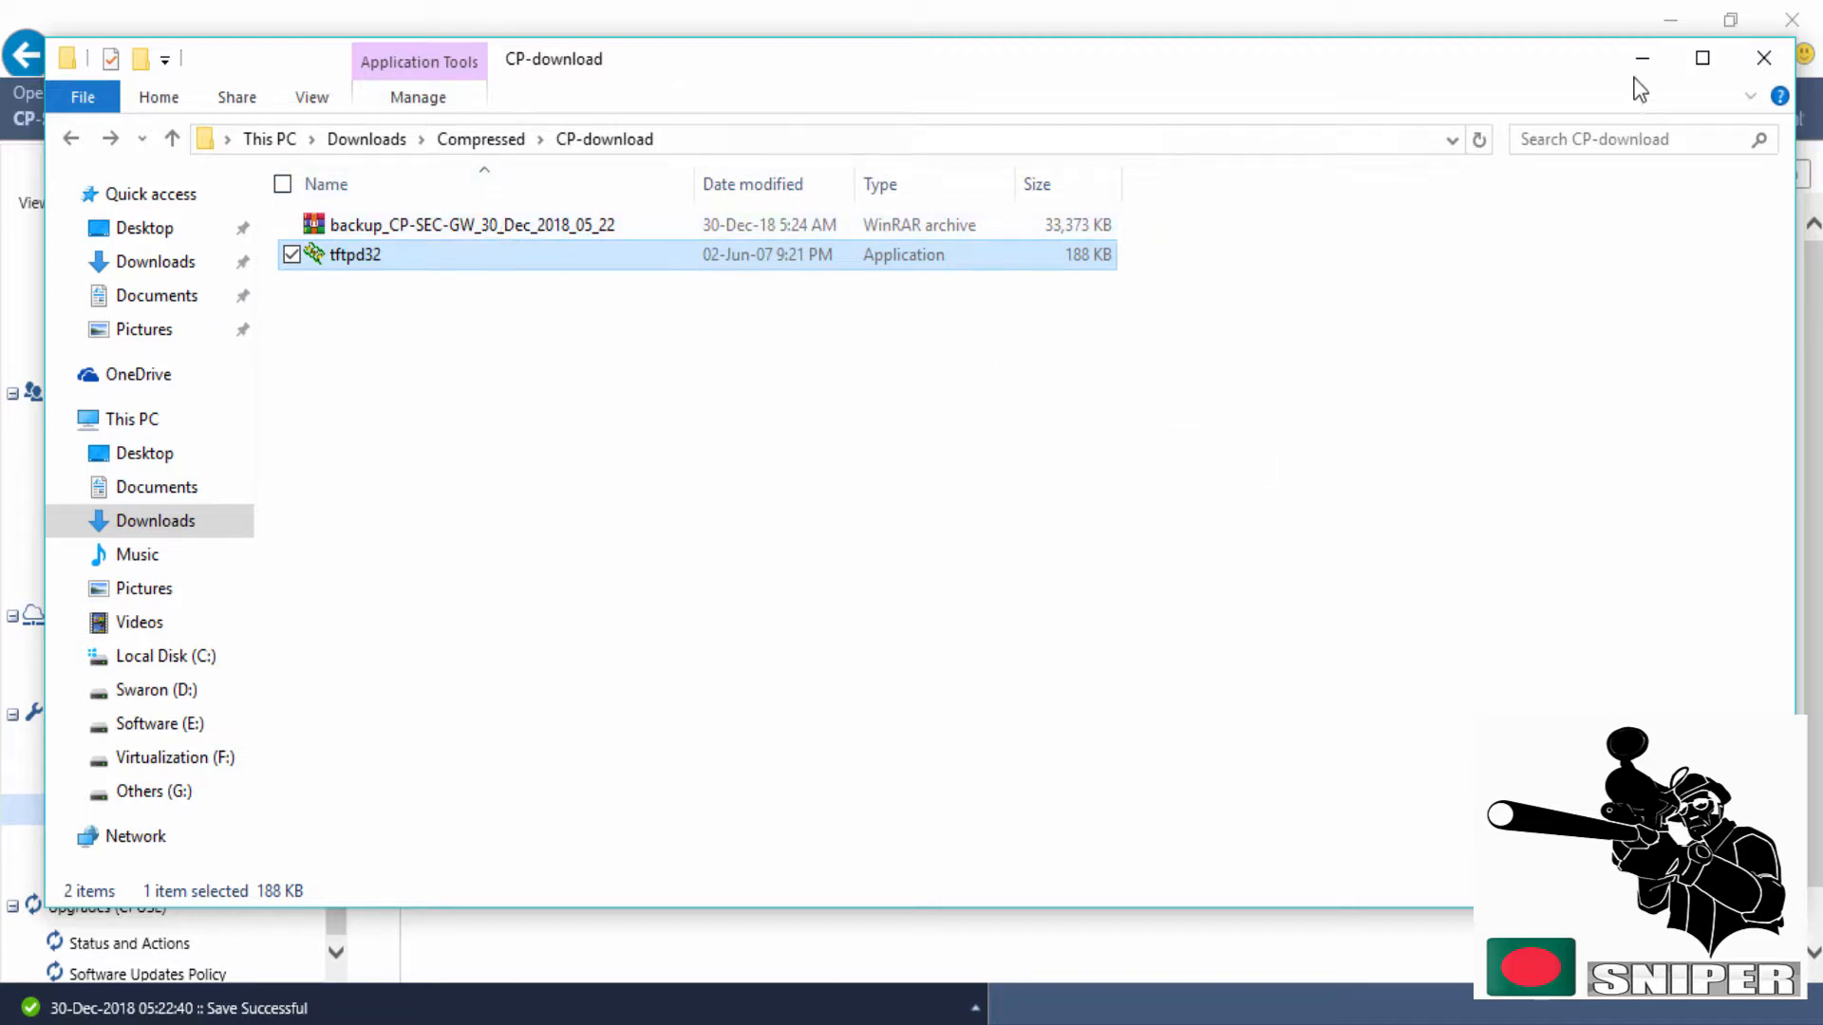
pyautogui.moveTo(1643, 58)
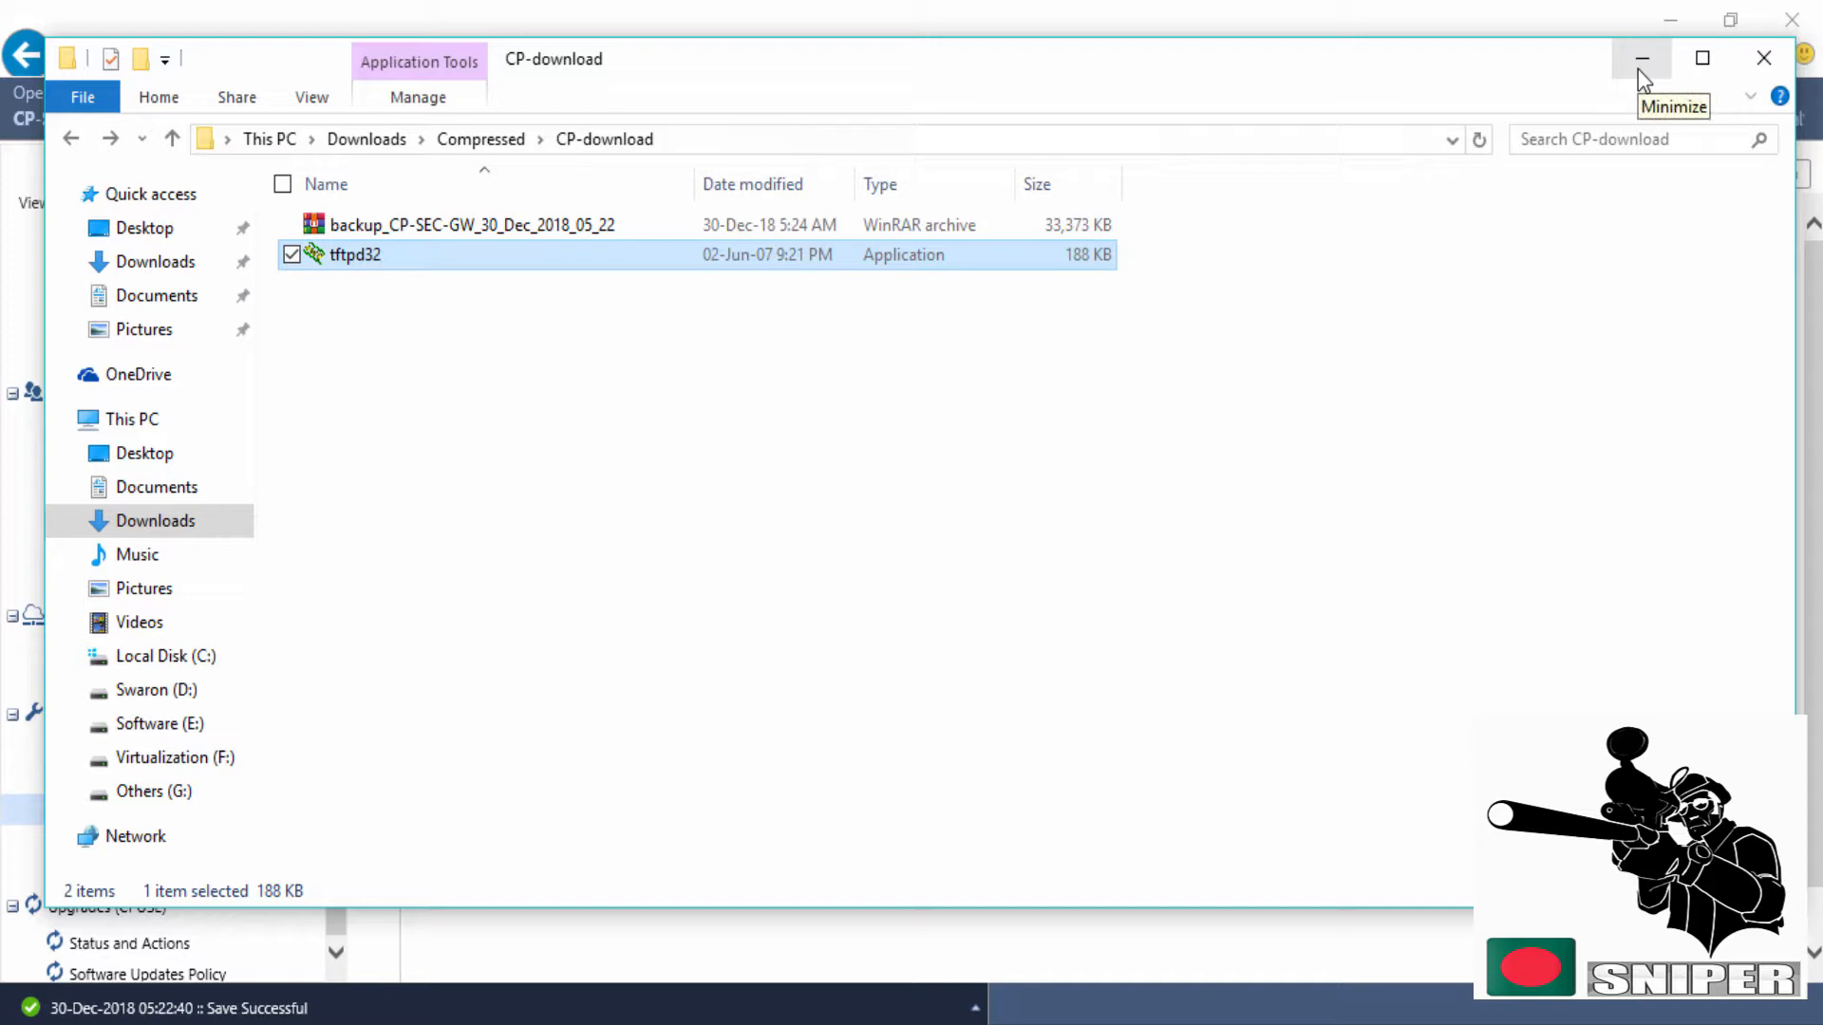
# Minimize the CP-download File Explorer window to return to the System Backup page
pyautogui.click(1641, 58)
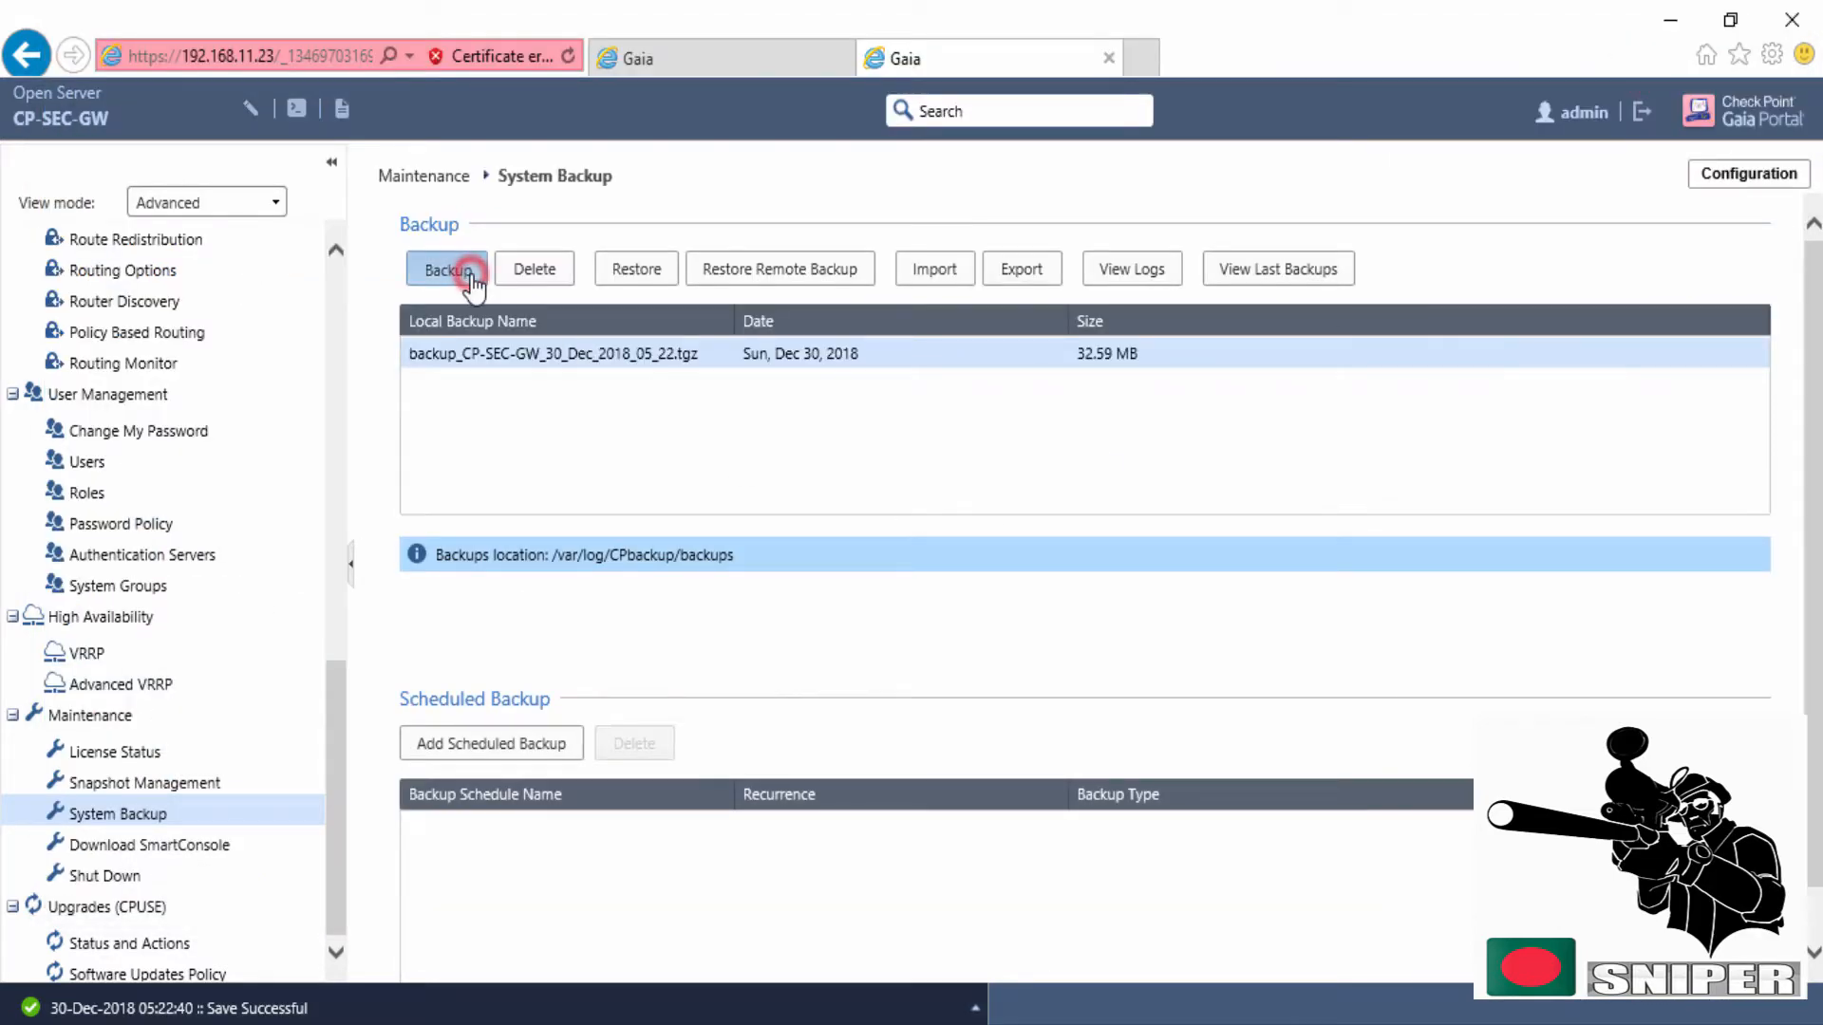
# Back up the system to TFTP server 192.168.11.11 and dismiss the completion notice
pyautogui.click(446, 269)
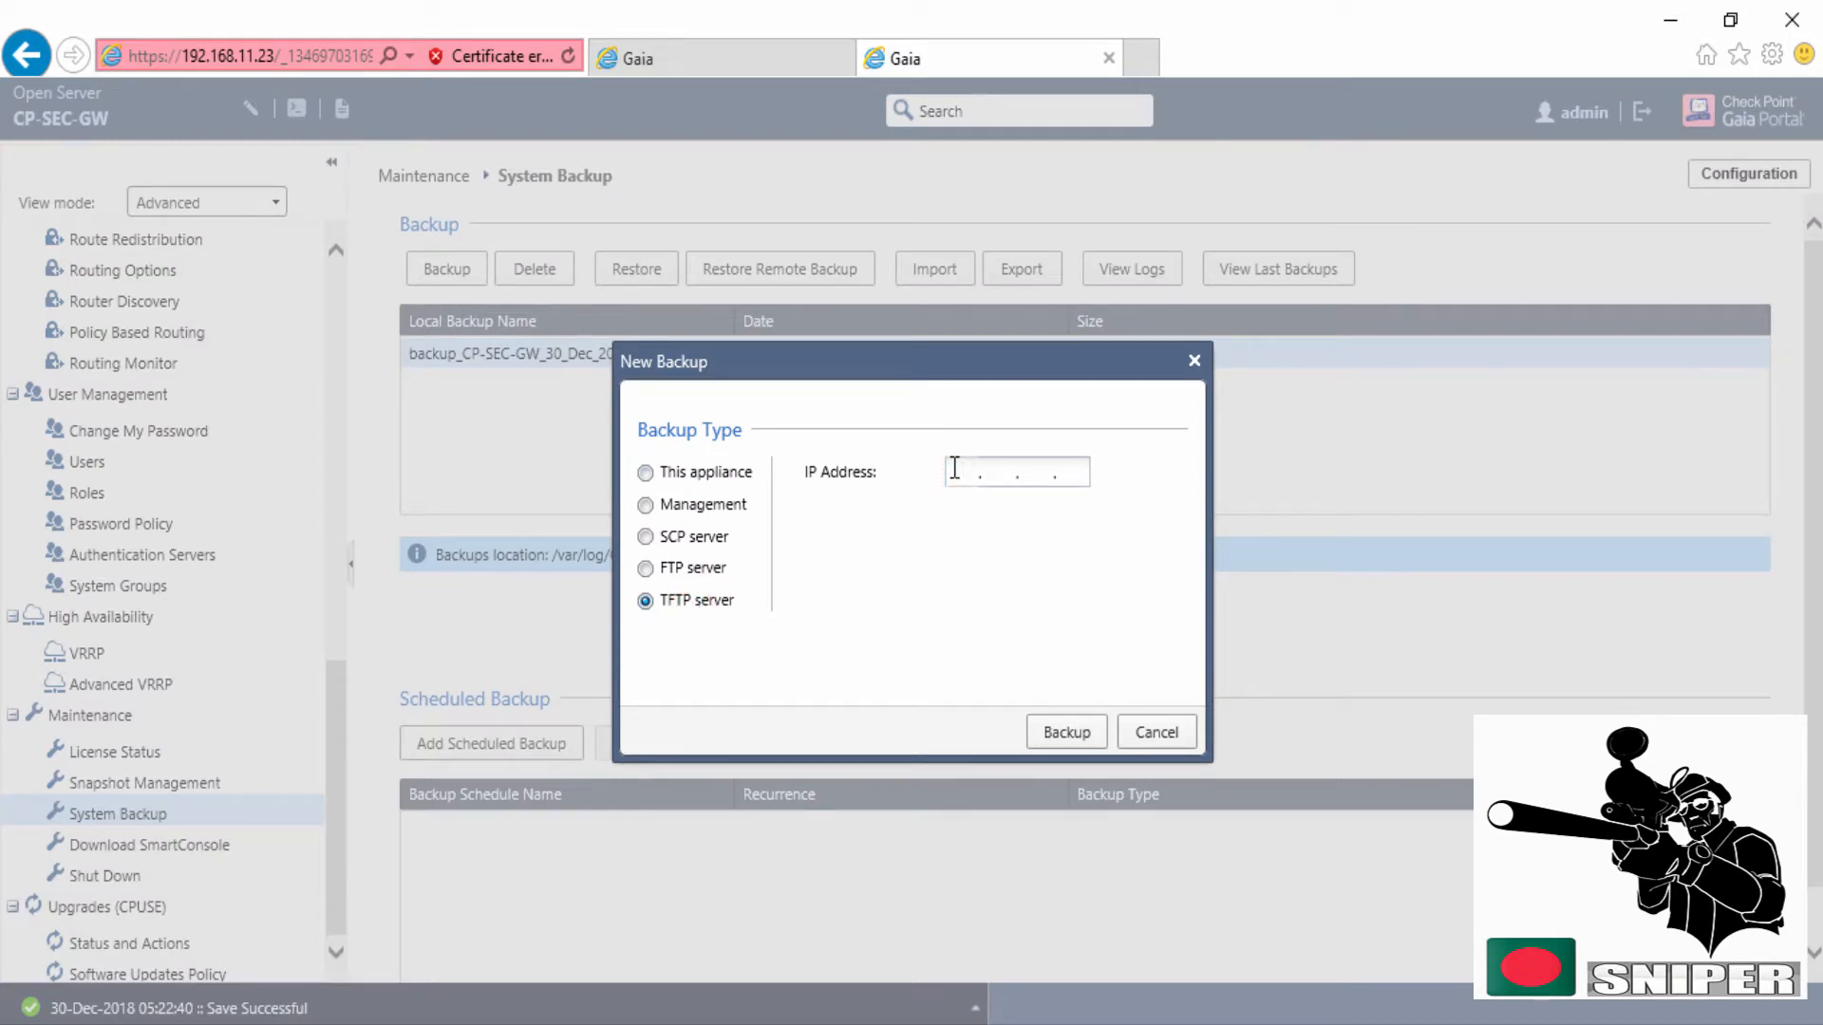
pyautogui.write('192.168.11.11')
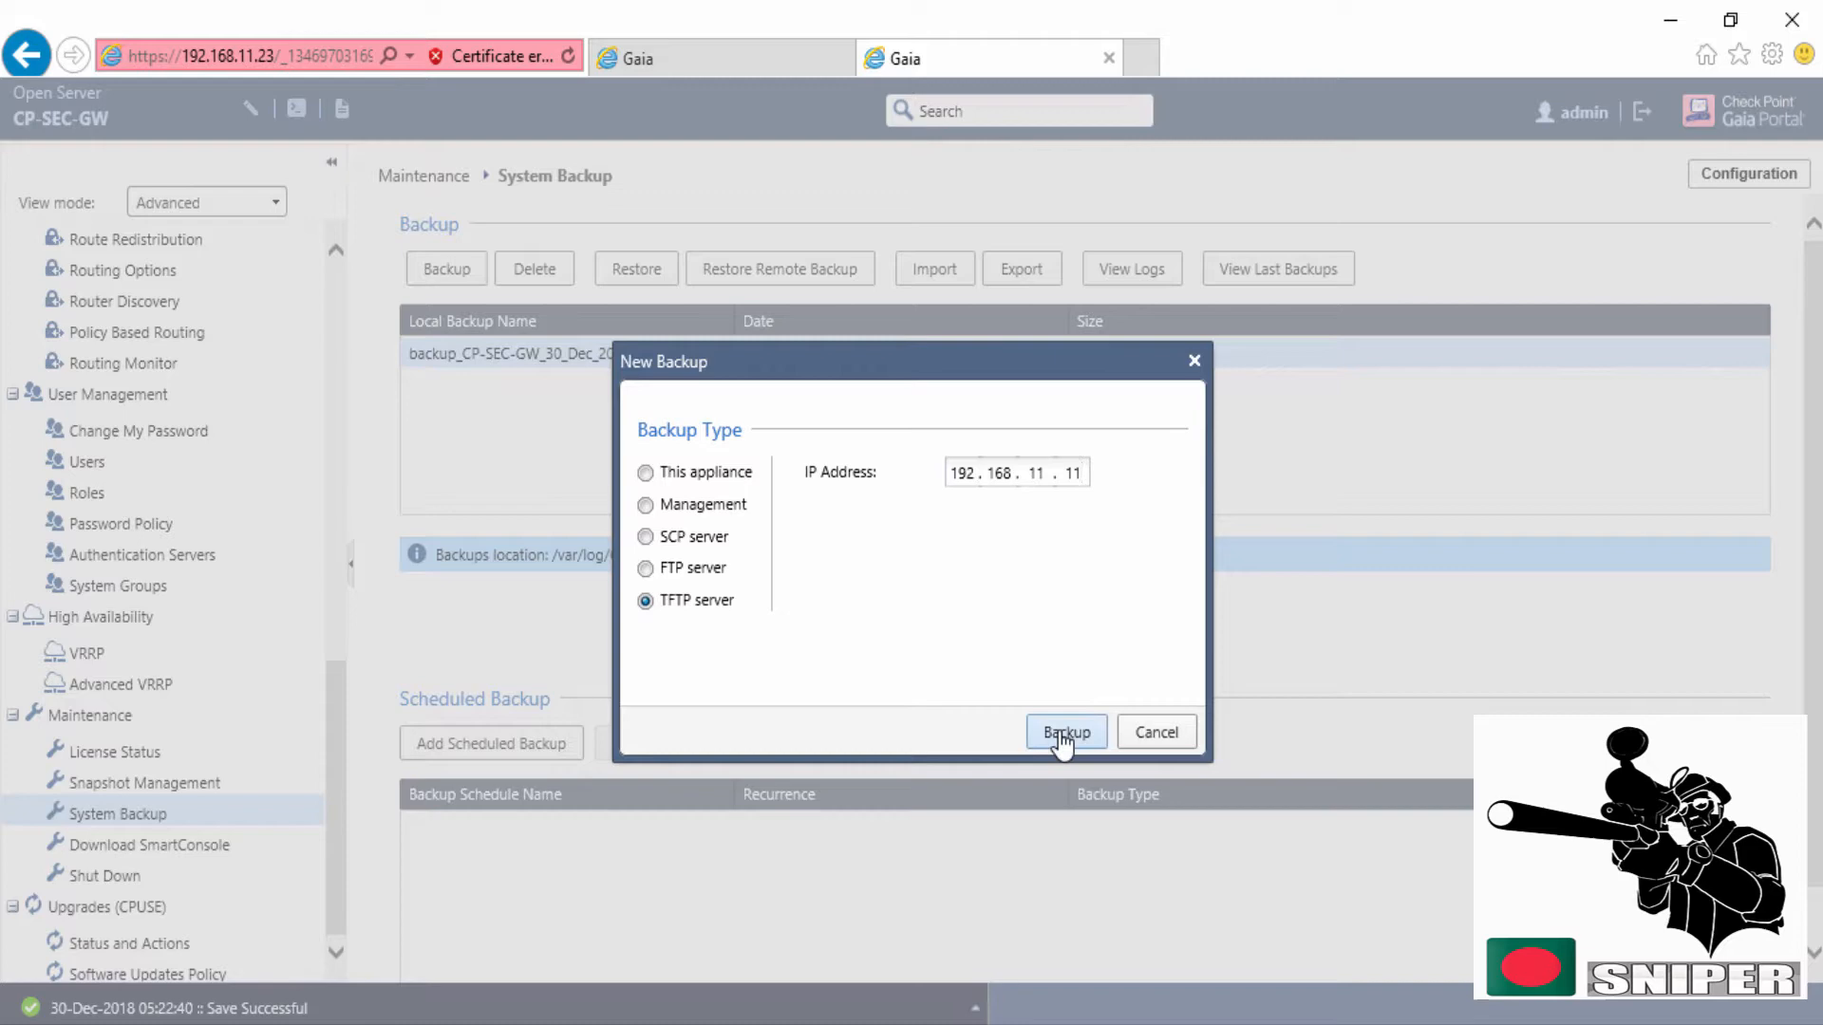
pyautogui.click(1063, 732)
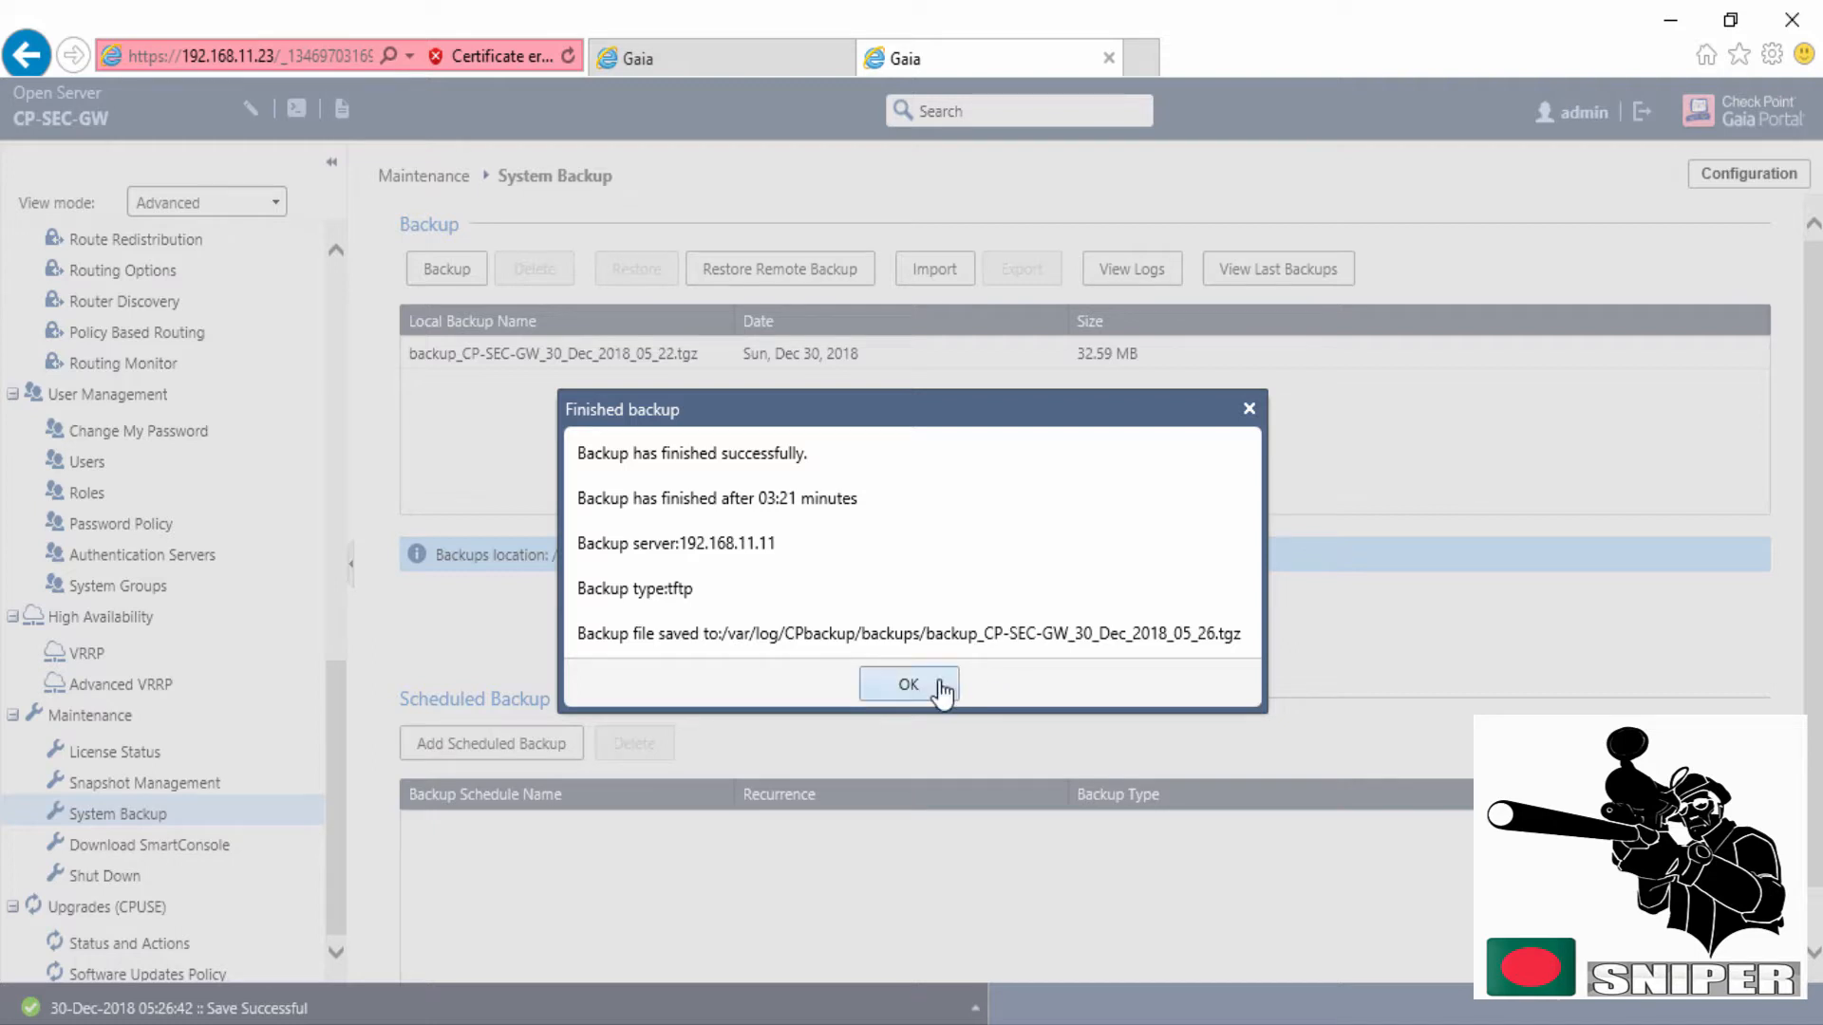
pyautogui.click(910, 683)
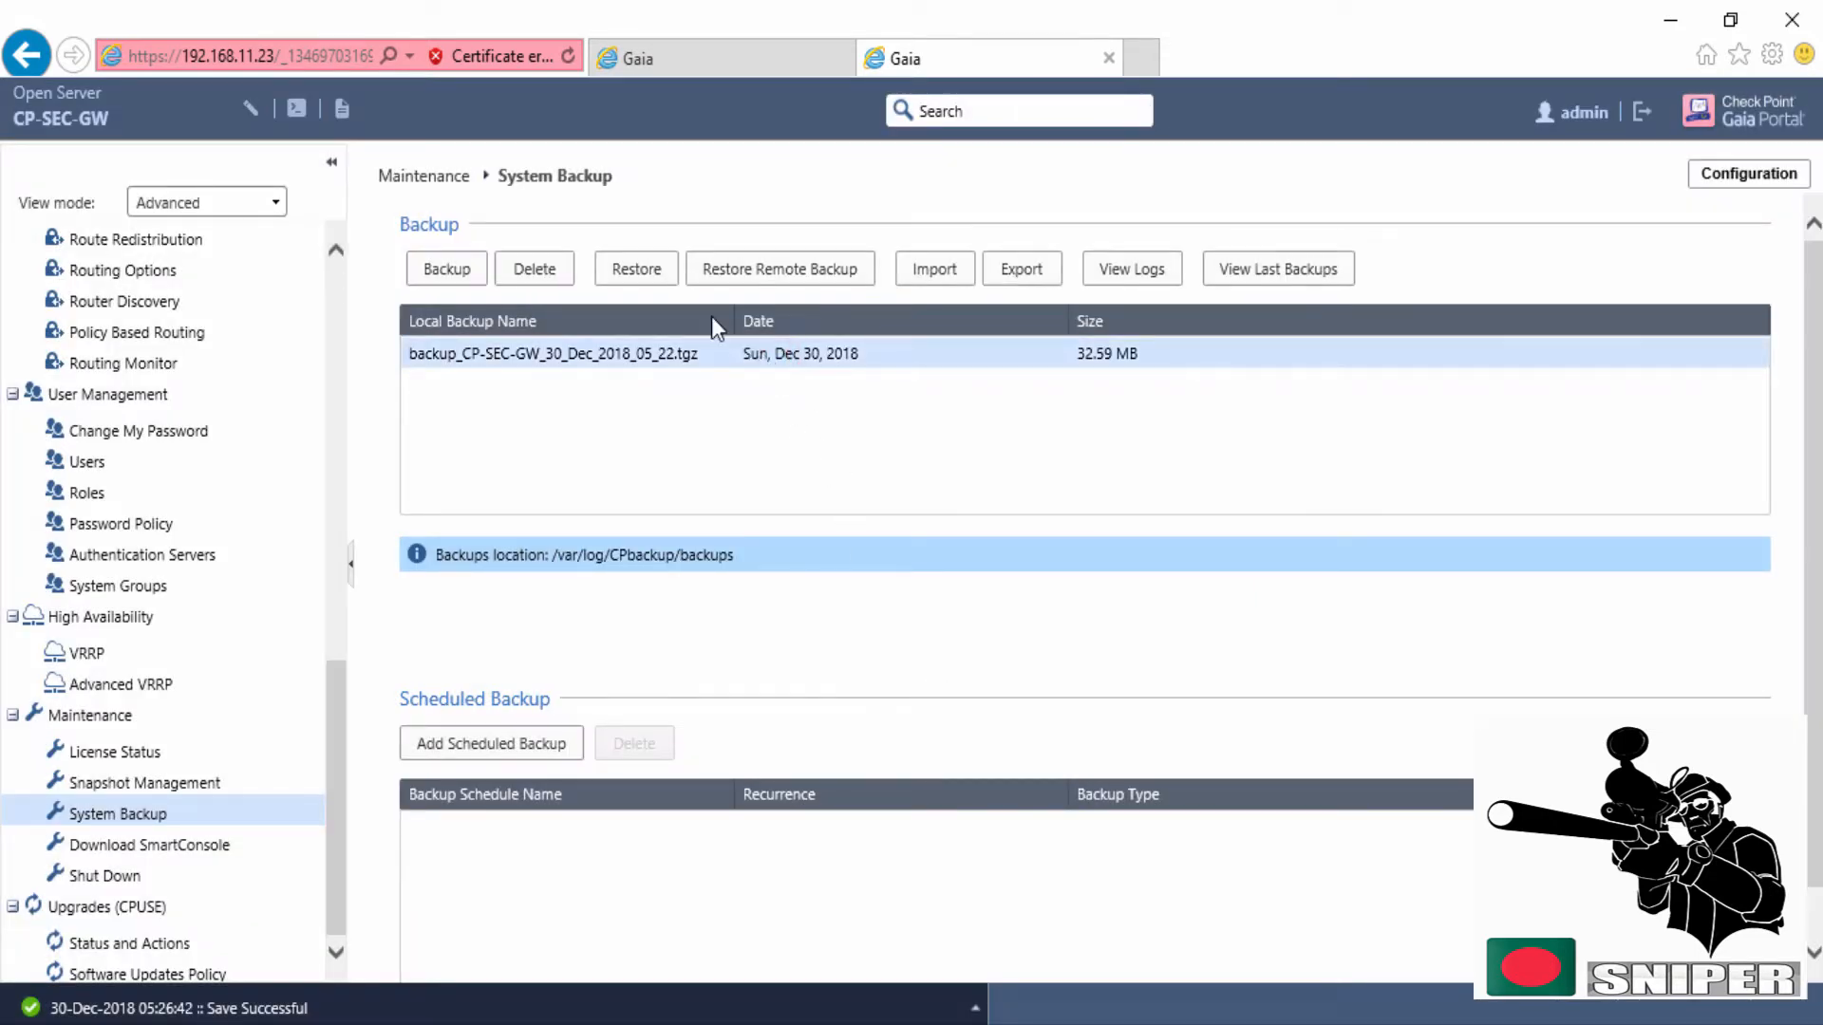
# Delete the 30 Dec 2018 local backup, then start a backup package import
pyautogui.click(533, 268)
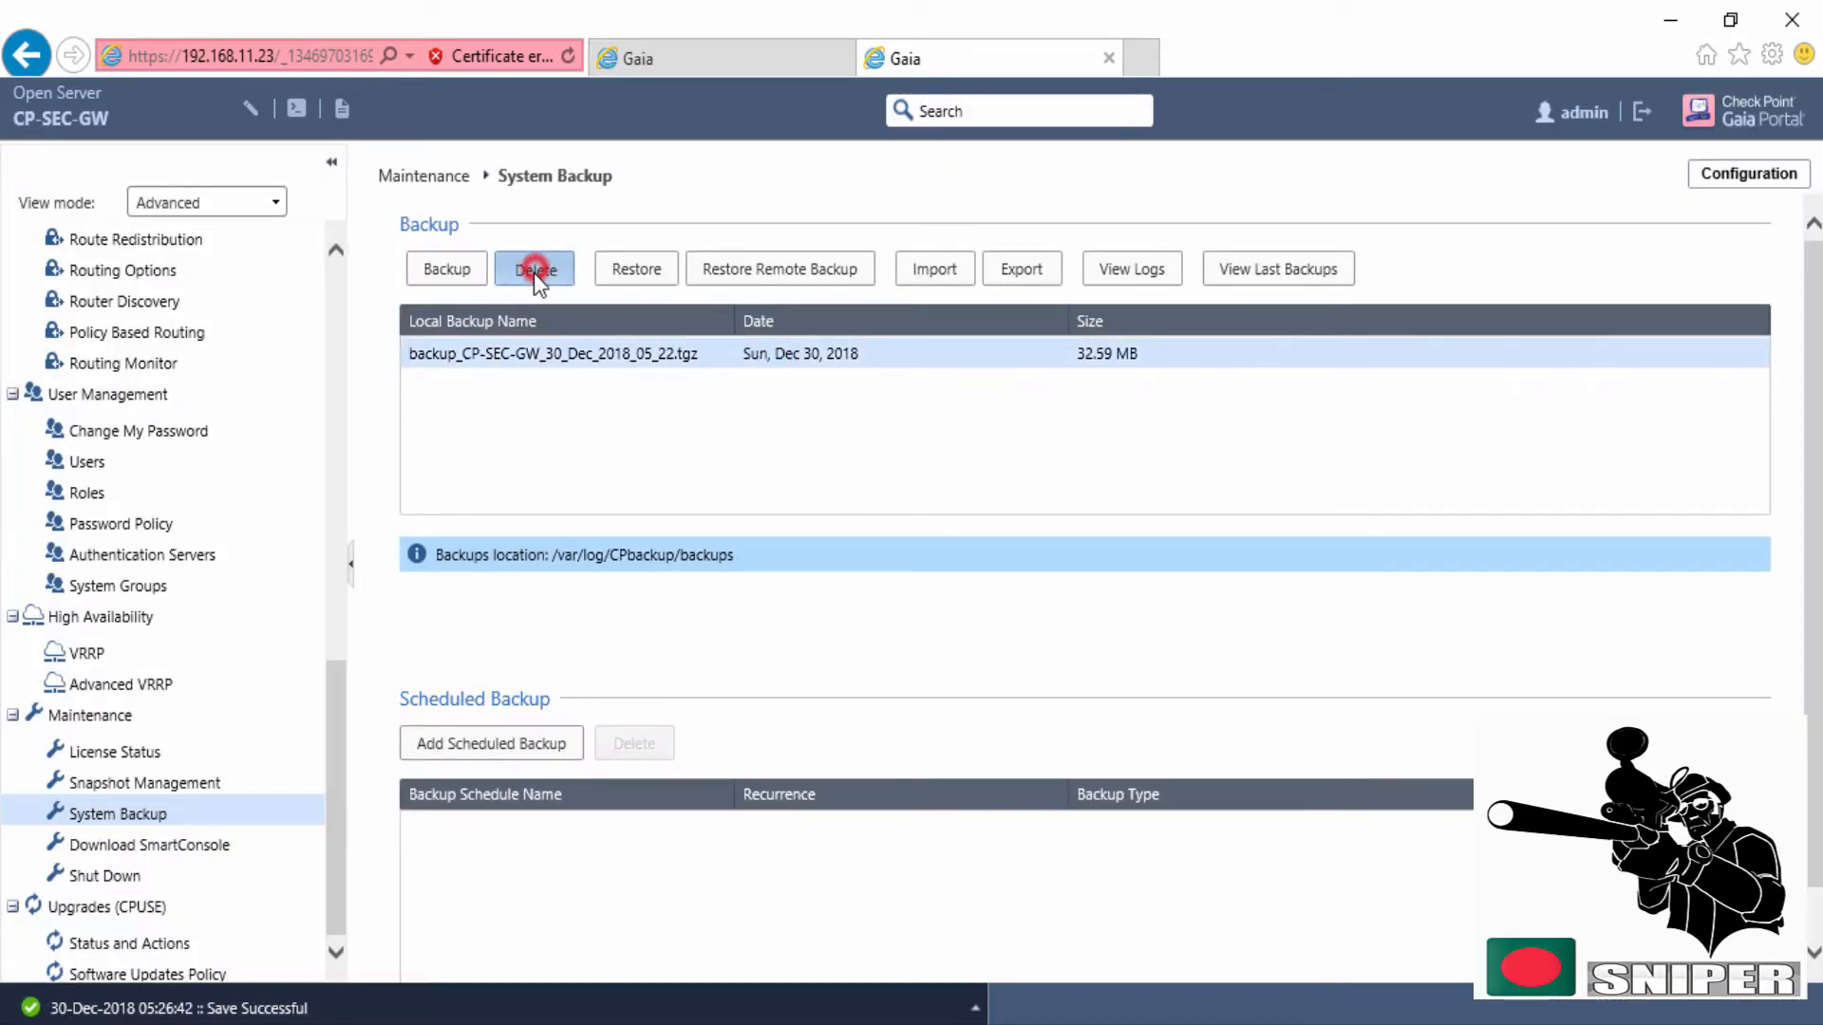
pyautogui.click(535, 269)
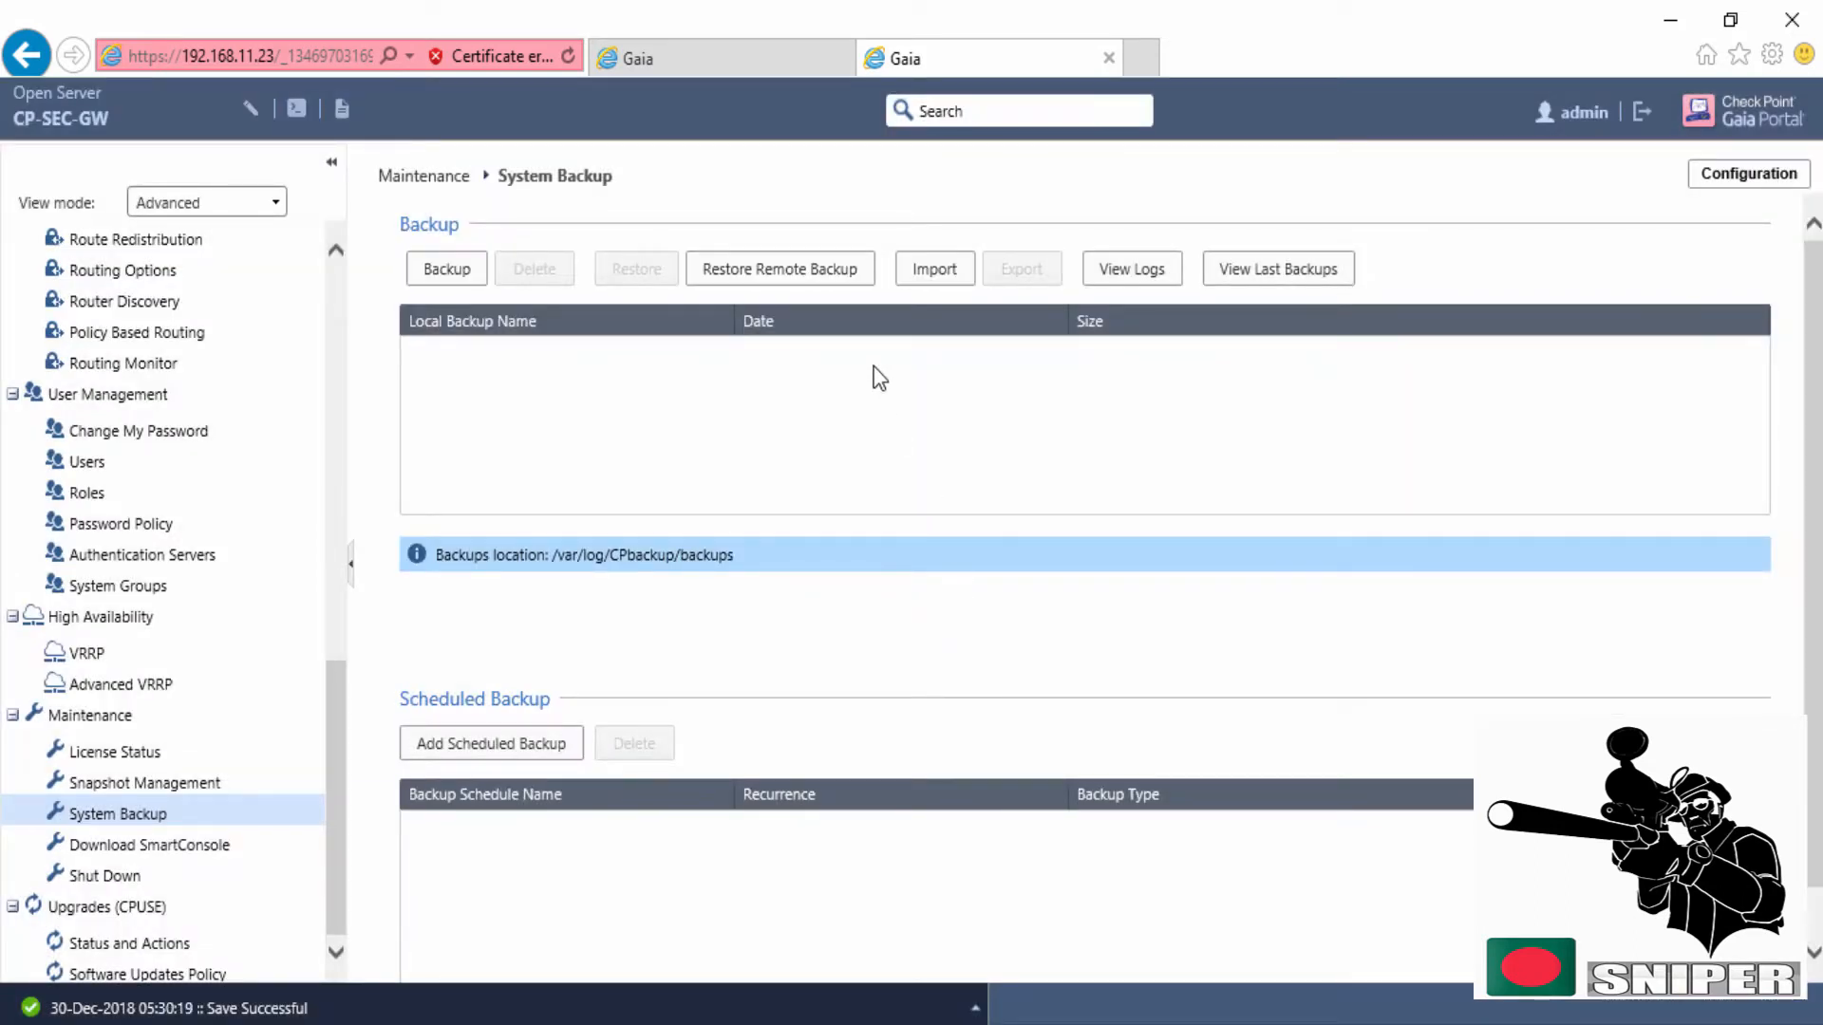
pyautogui.click(933, 269)
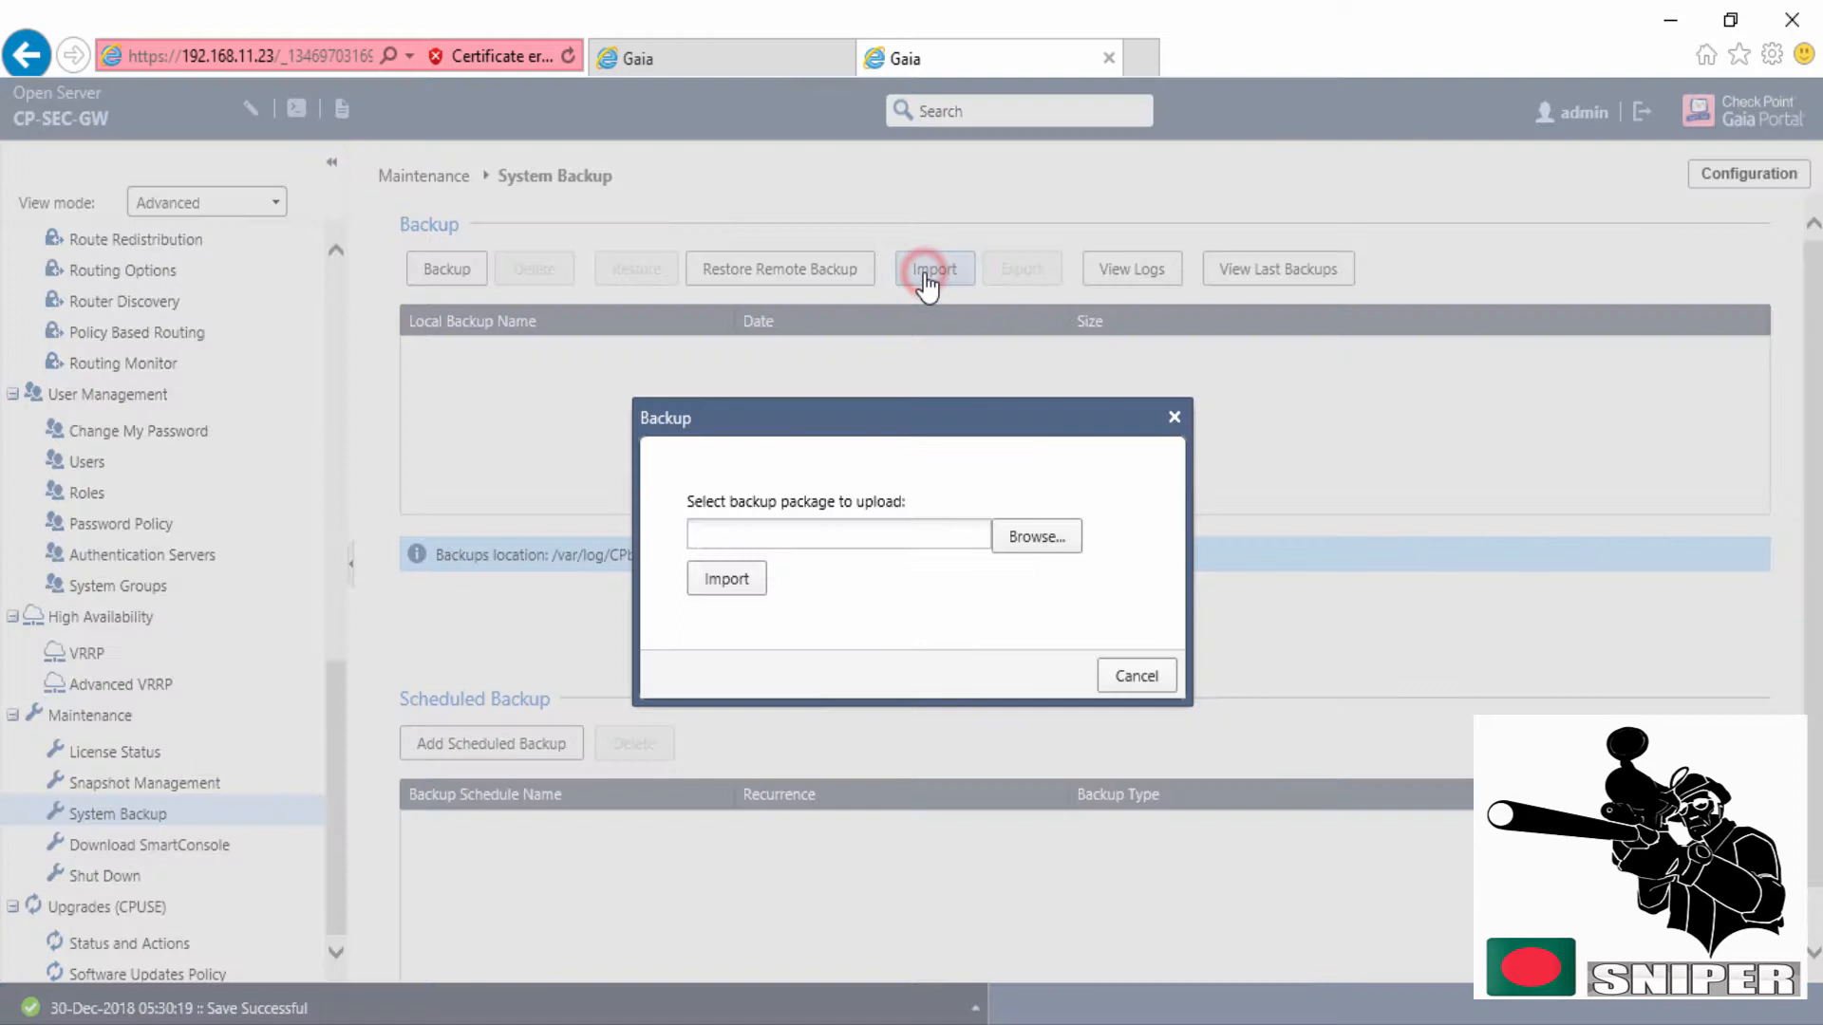
# Import backup_CP-SEC-GW_30_Dec_2018_05_26 from the CP-download folder and start uploading it
pyautogui.click(1034, 535)
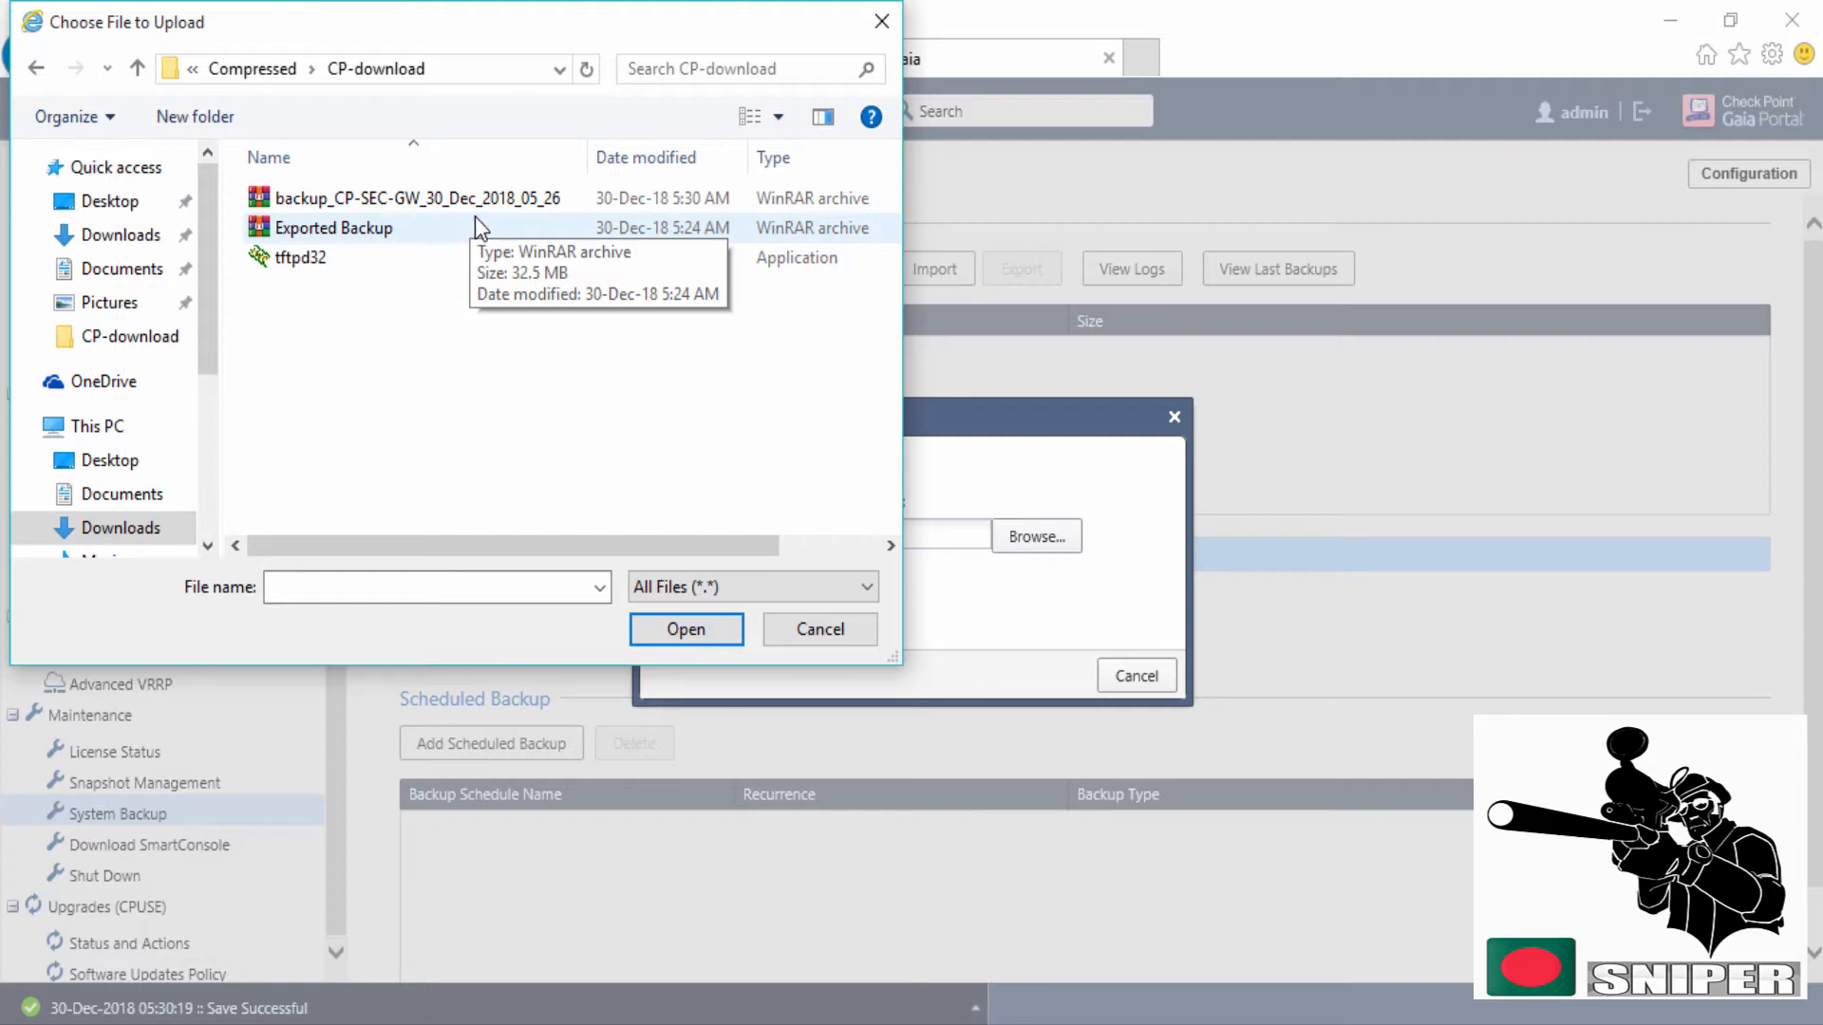
pyautogui.click(415, 197)
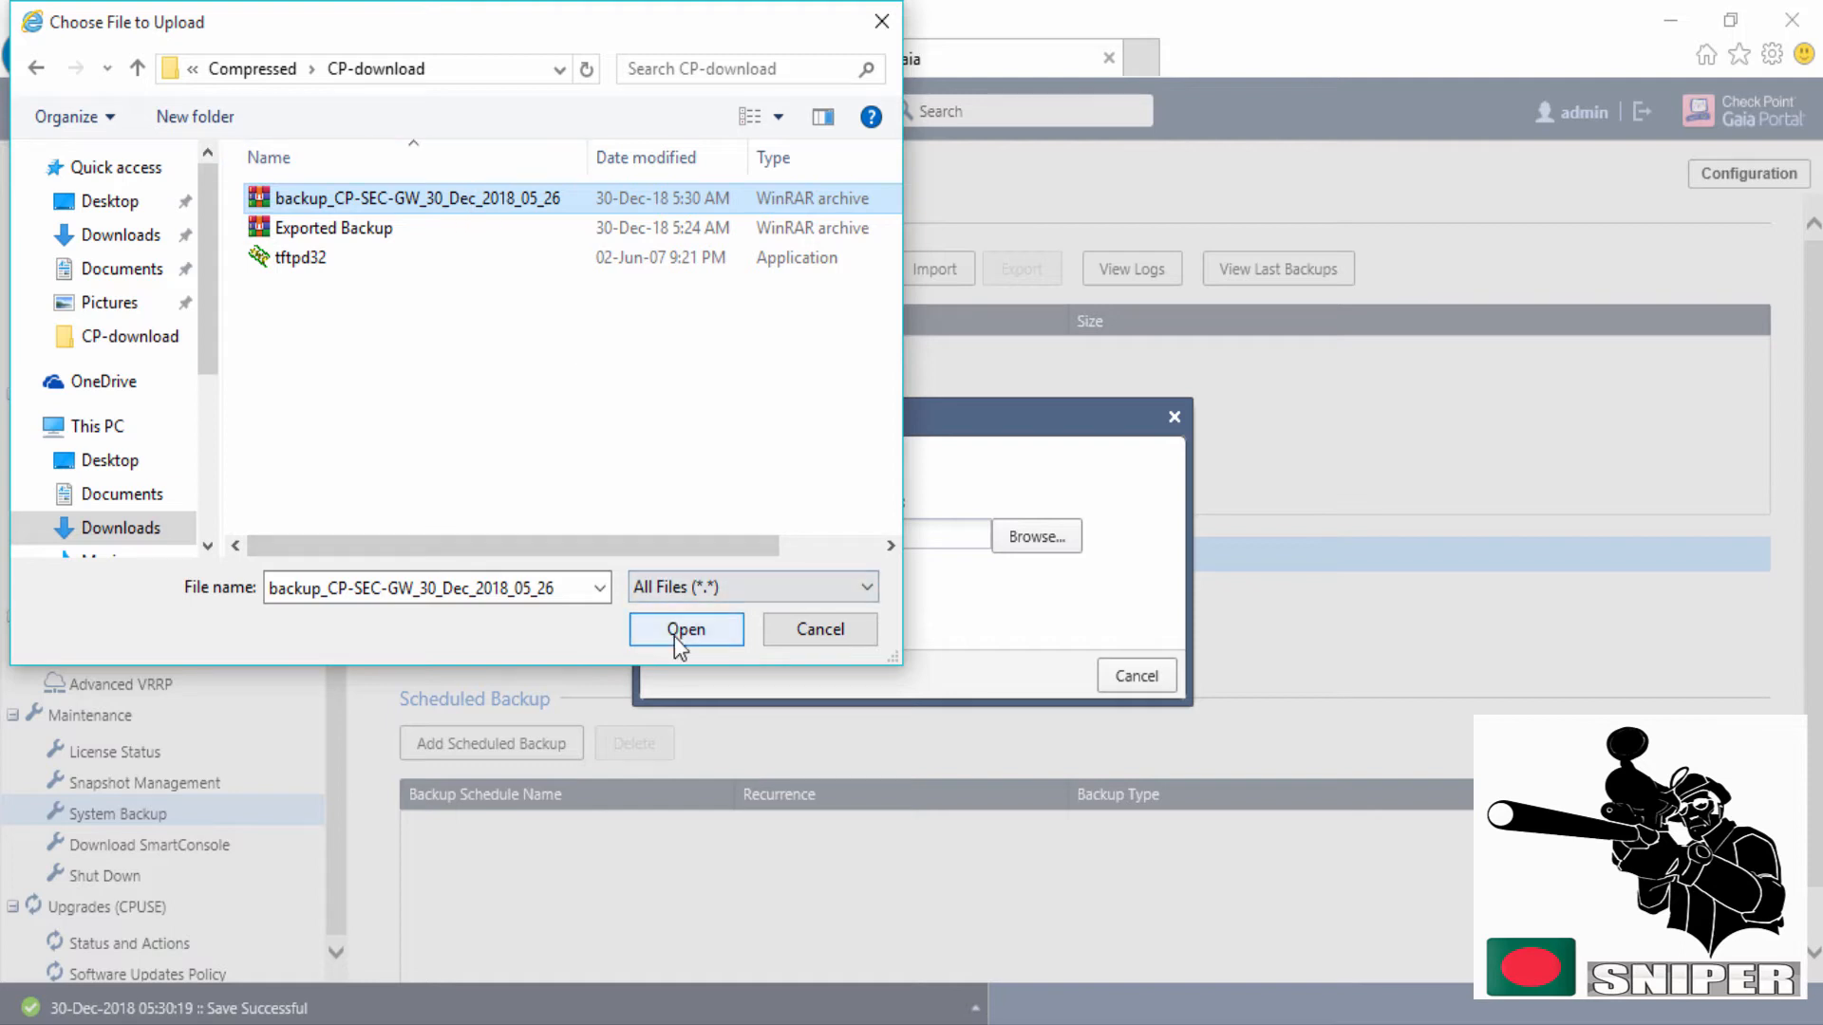
pyautogui.click(685, 628)
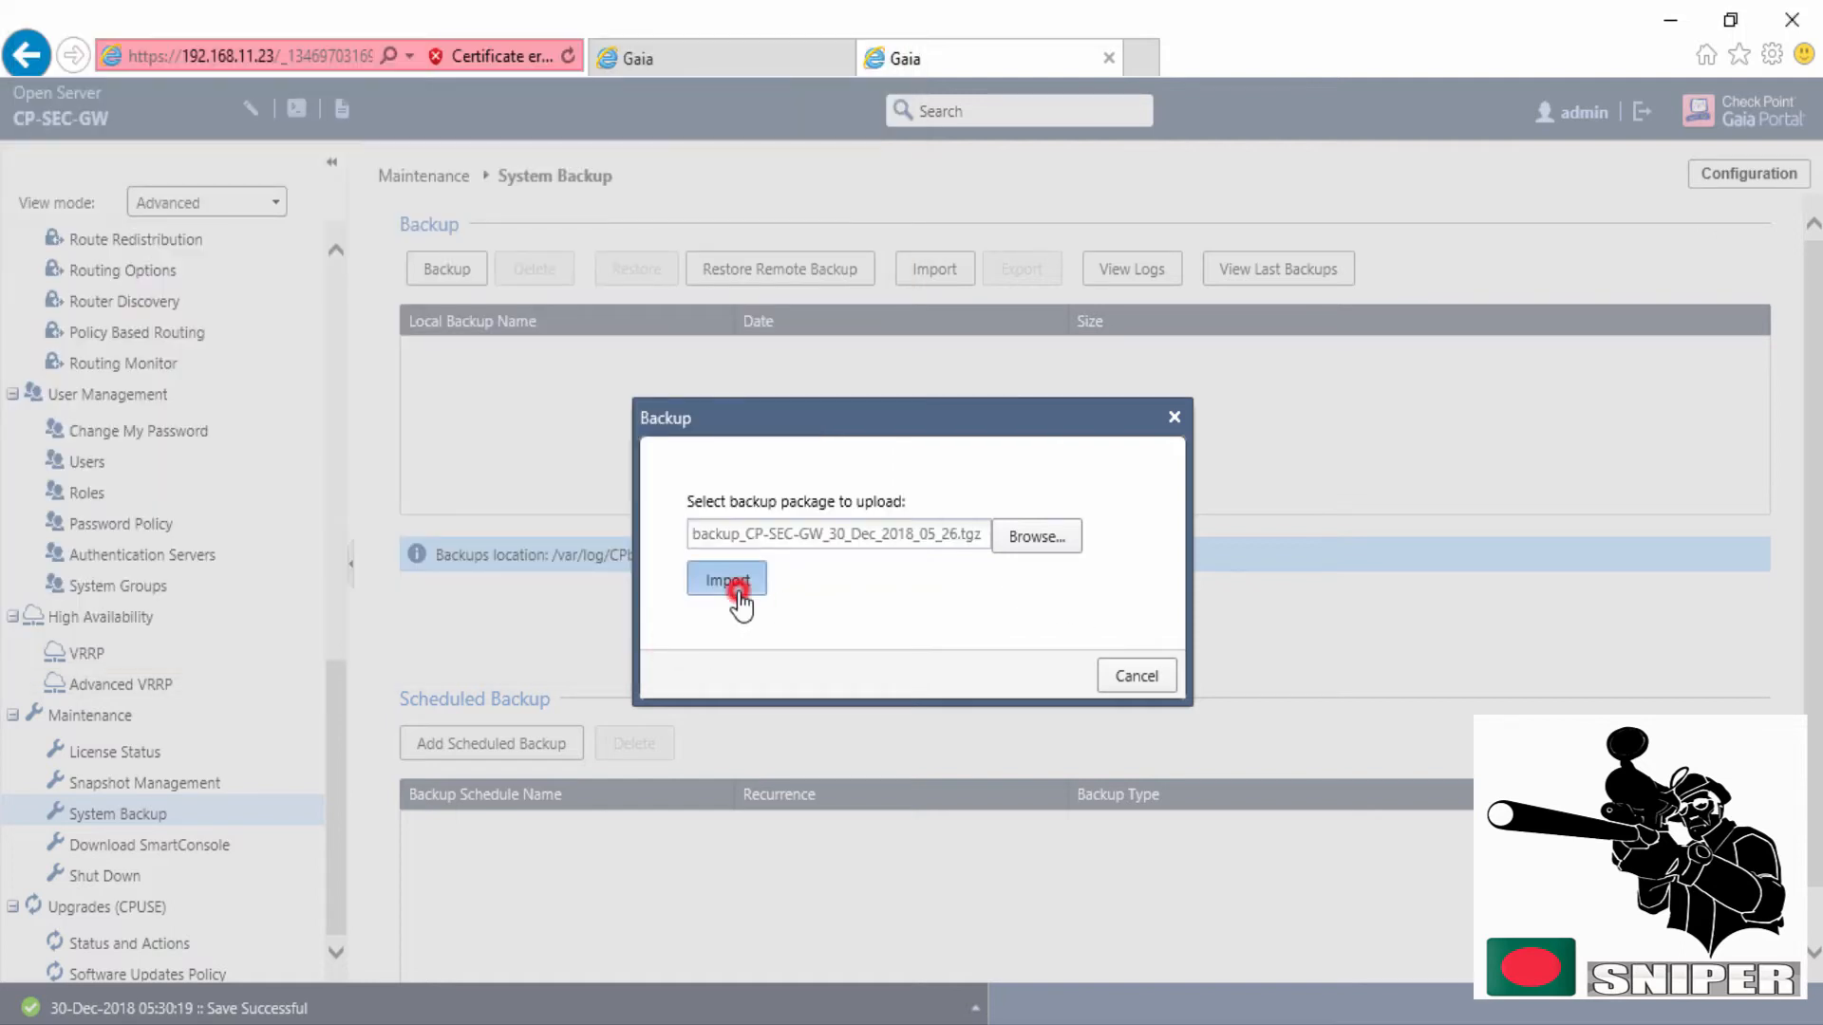
pyautogui.click(727, 580)
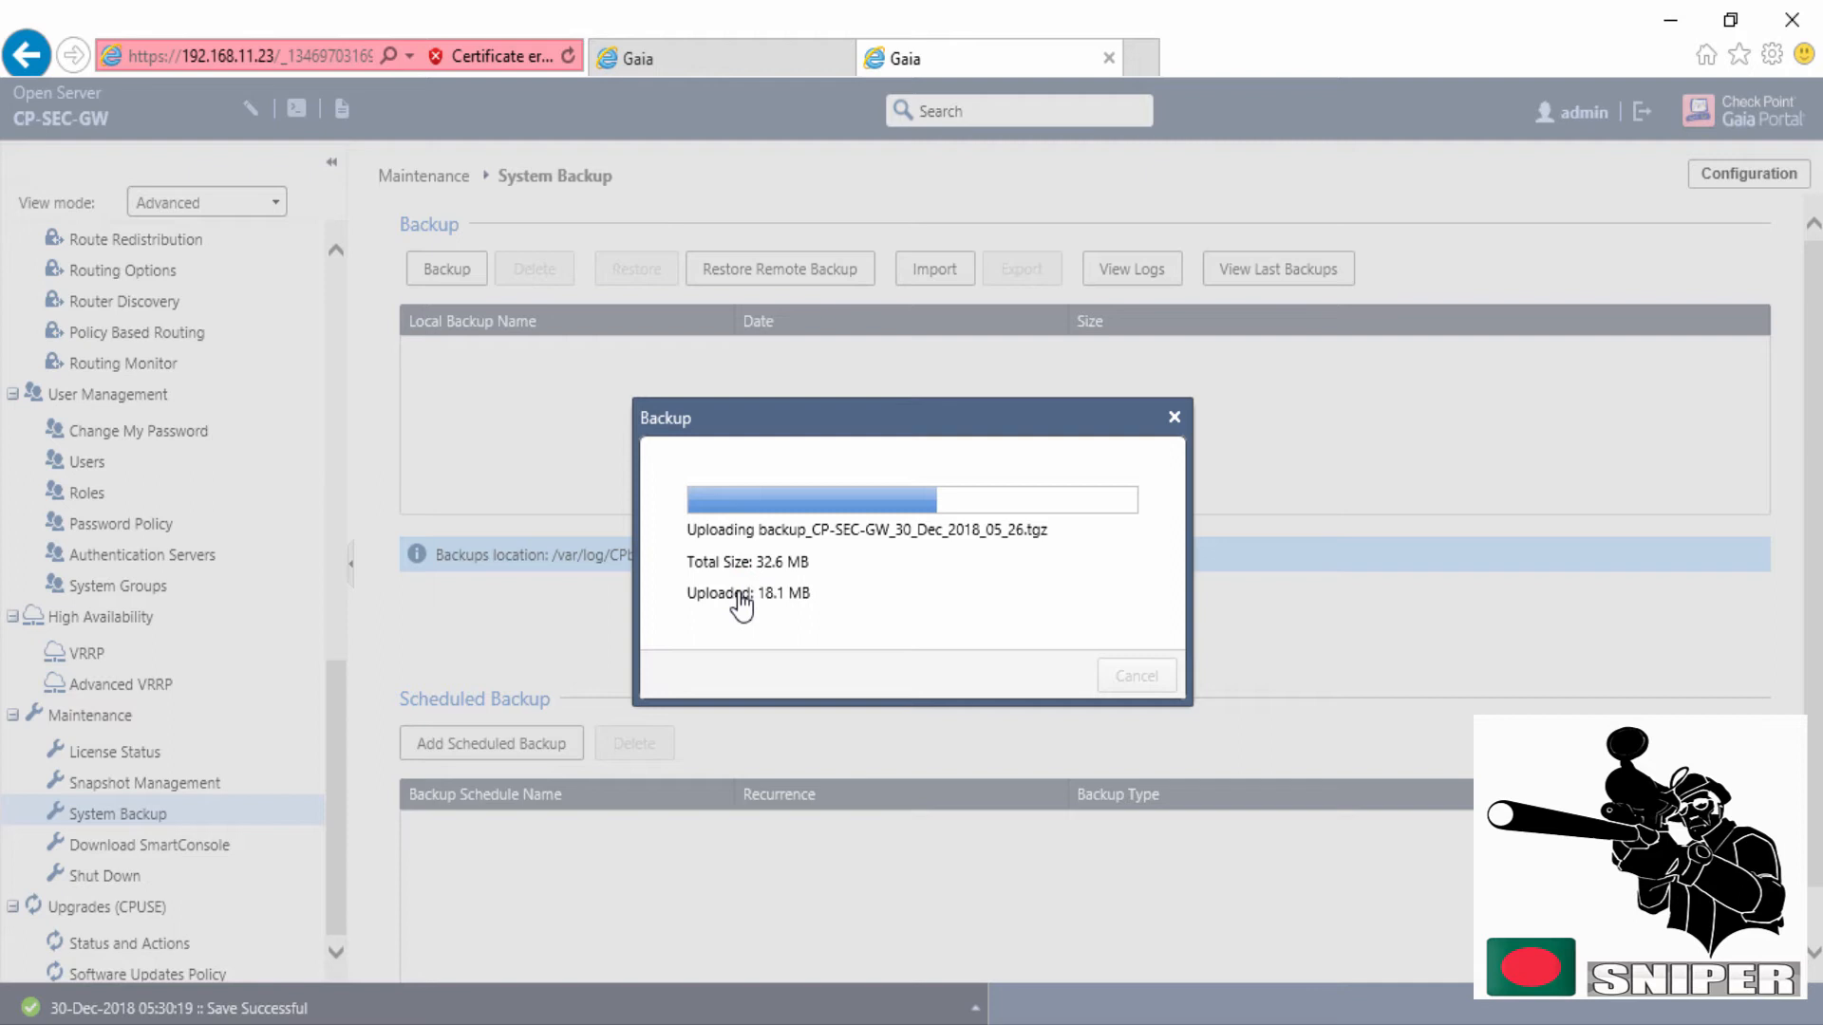